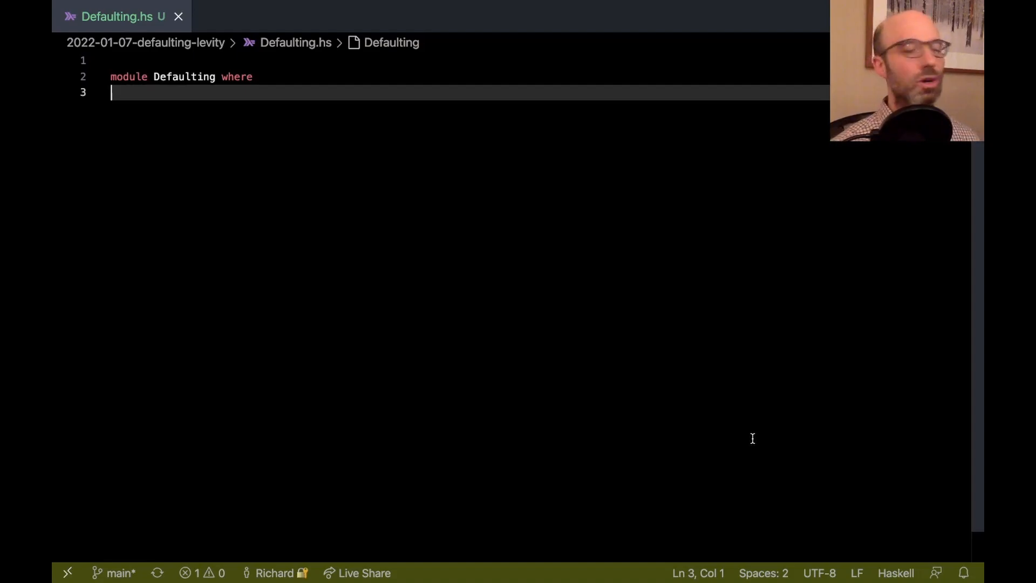
Step: Add the identity function f x = x on a new line below the module header
key(Enter)
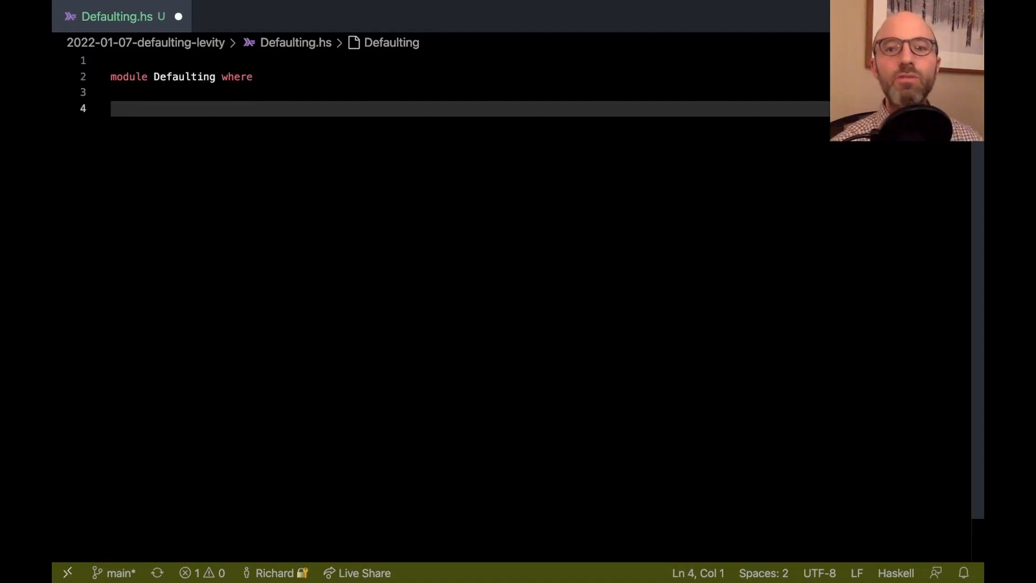
text(f x = x)
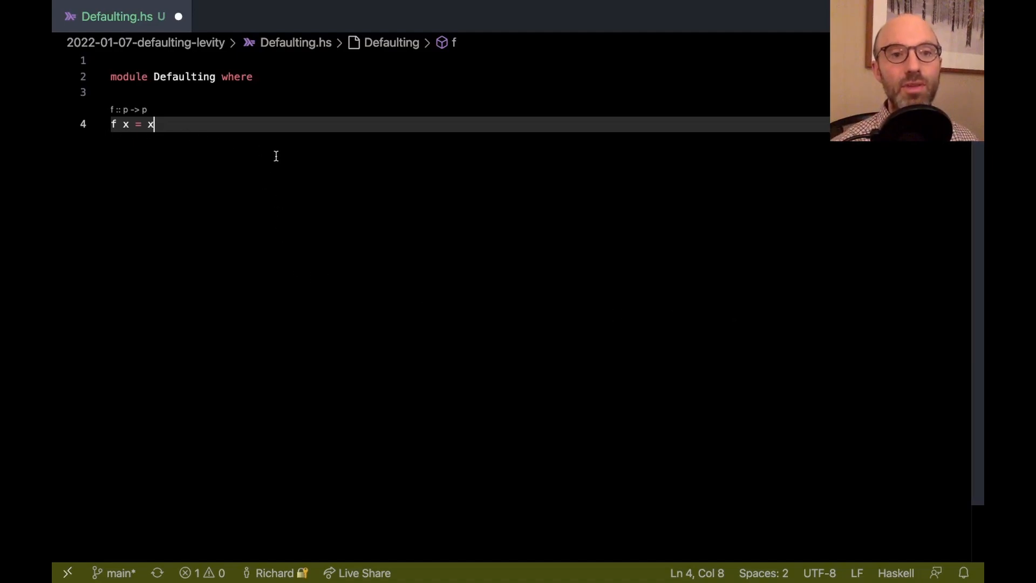
mouse_move(279, 163)
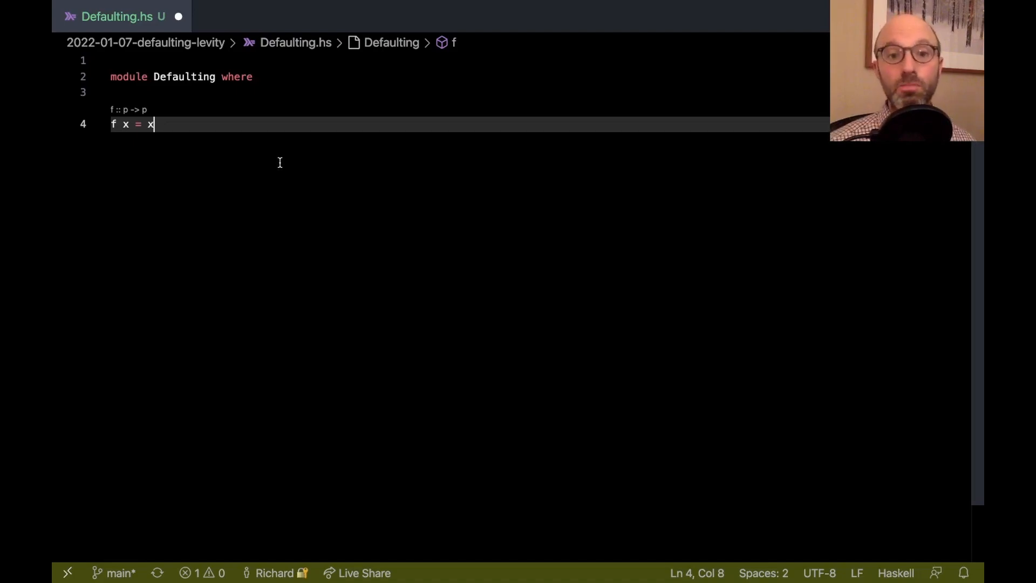
key(Enter)
text(g _)
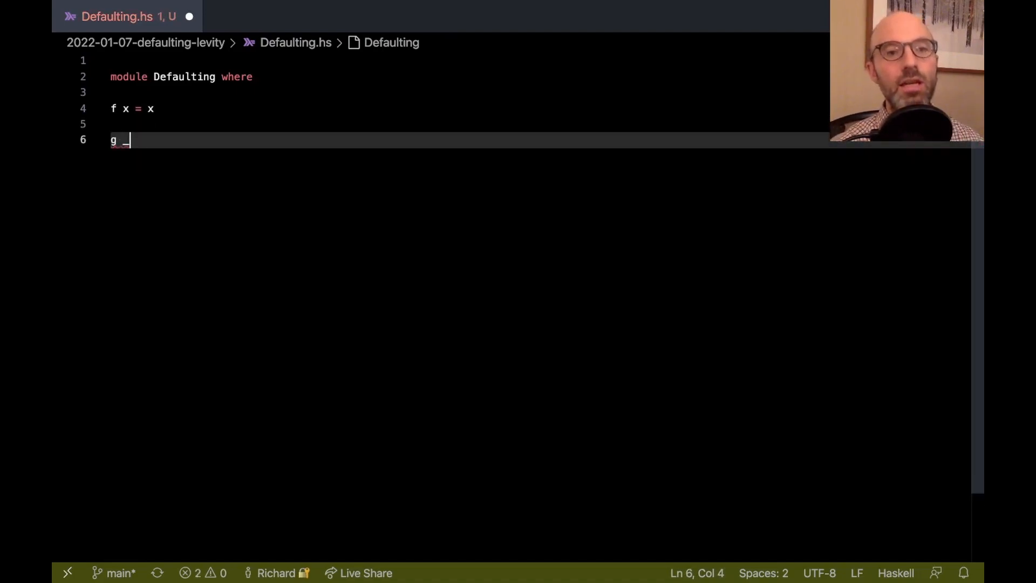
Step: Define g _ = f 3# and add {-# LANGUAGE MagicHash #-} at the top of the file
text(=)
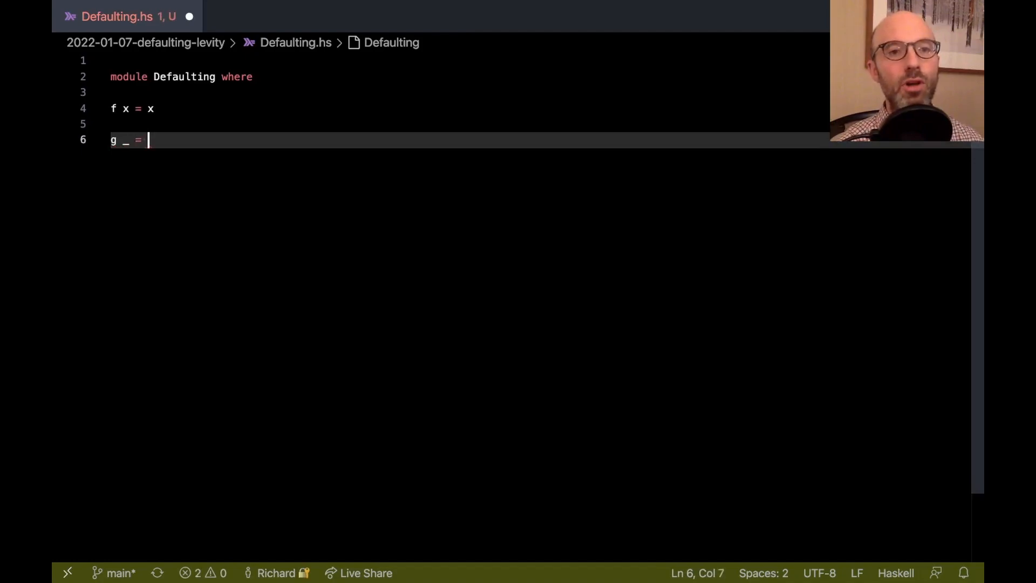
text(f 3#)
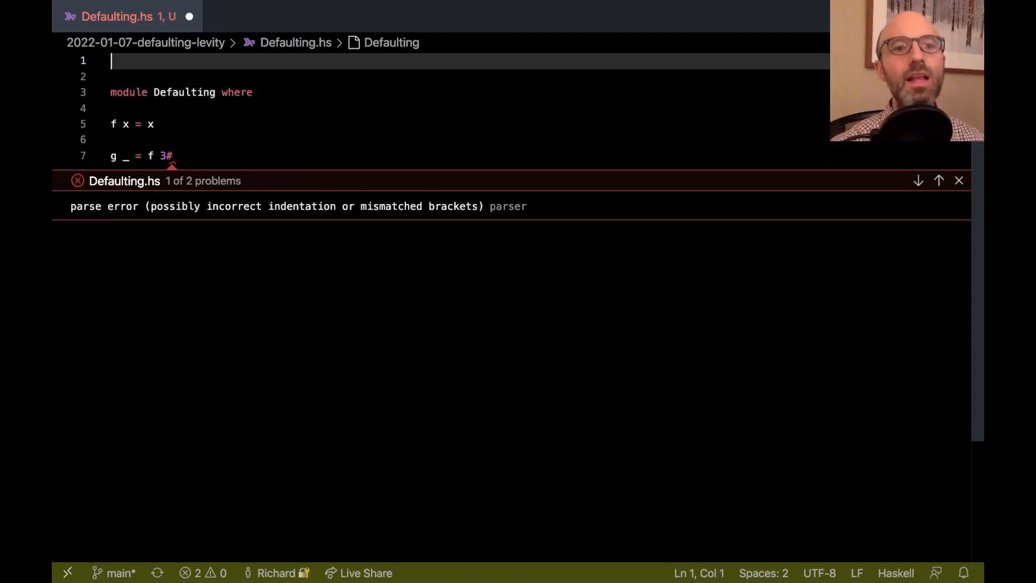
text({-# LANGUAGE H)
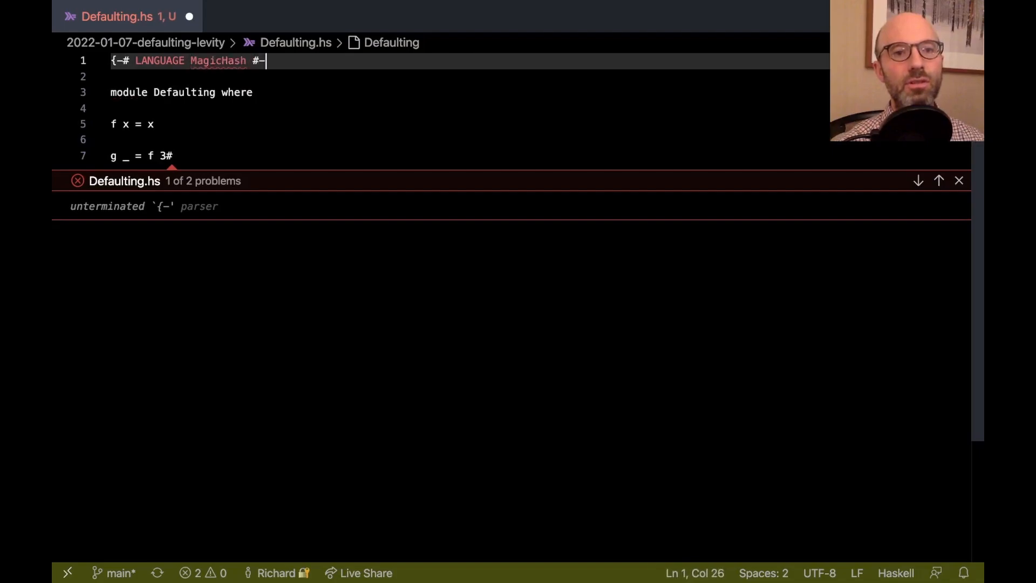
text(})
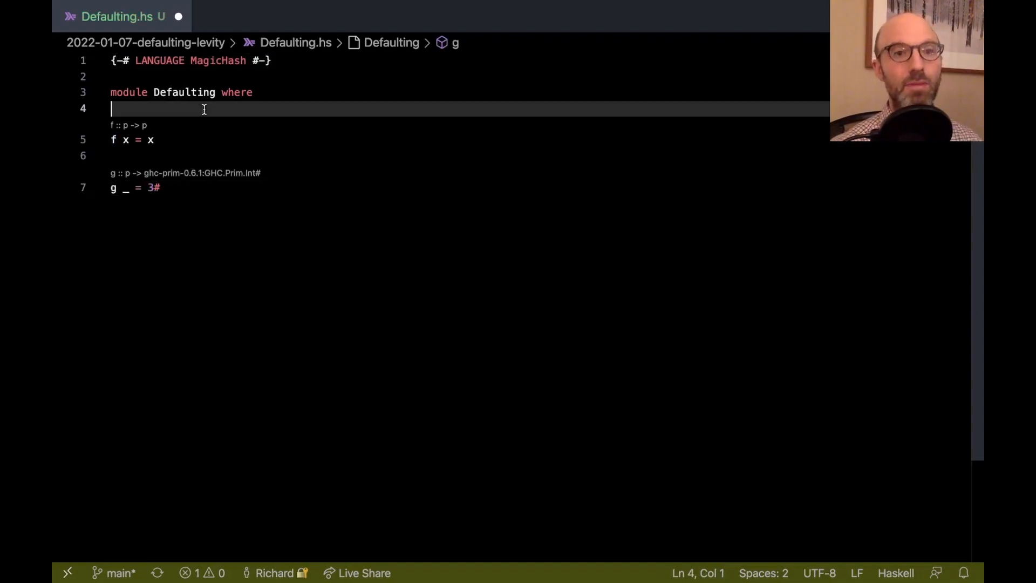
Step: Add import GHC.Exts below the module line, then return to the end of g
text(import GHC.Exts)
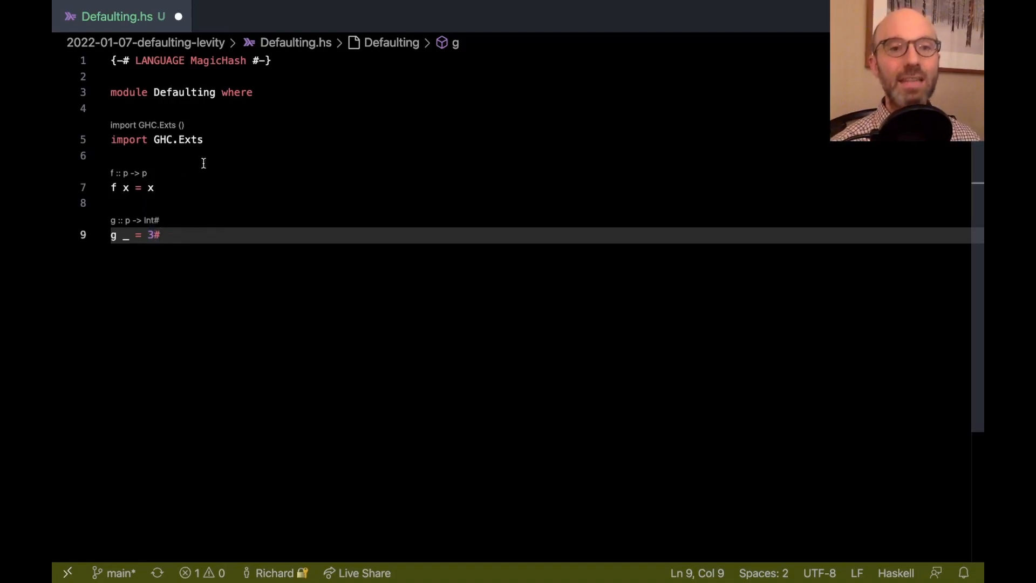
double_click(177, 139)
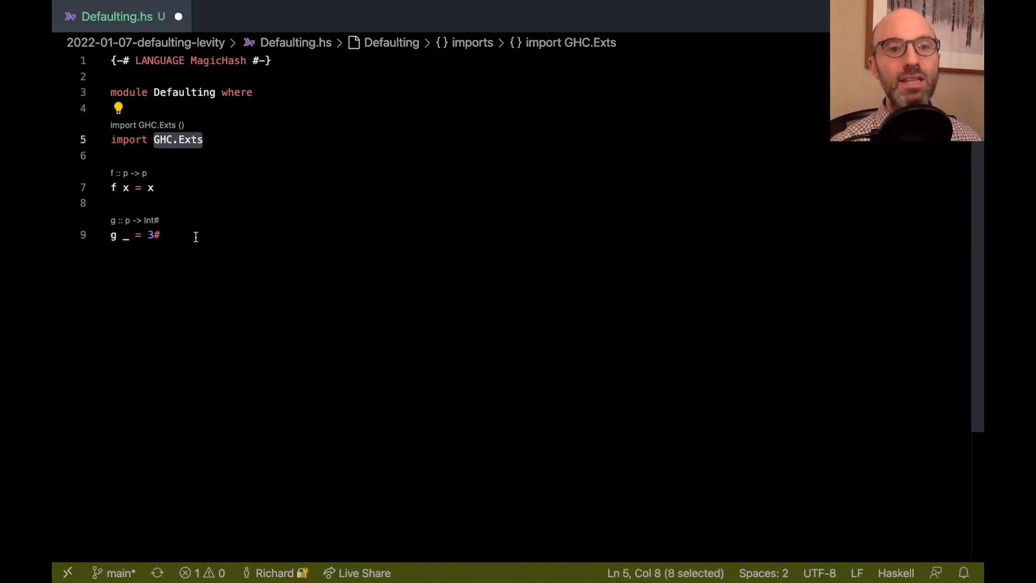
click(159, 235)
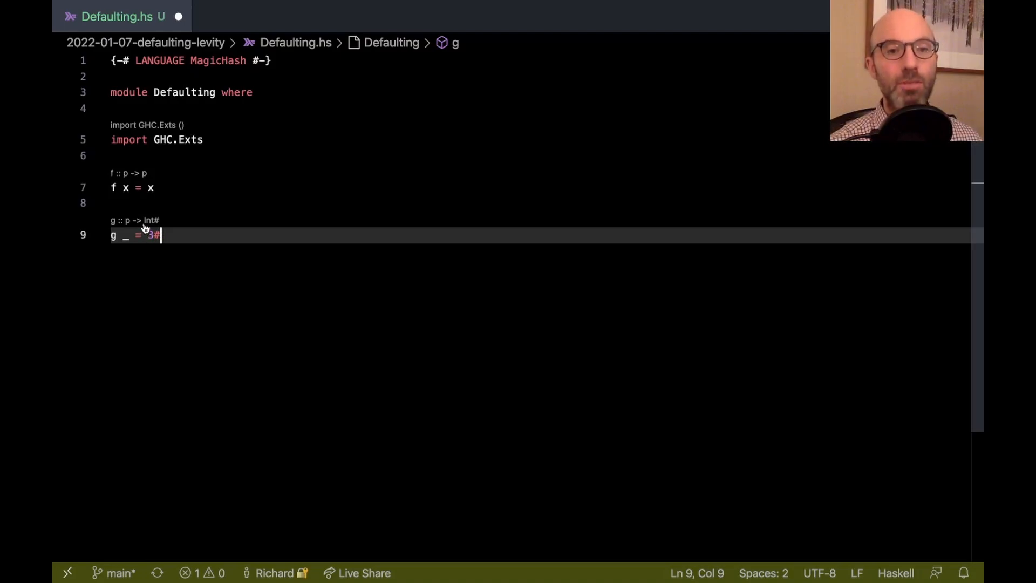
mouse_move(173, 279)
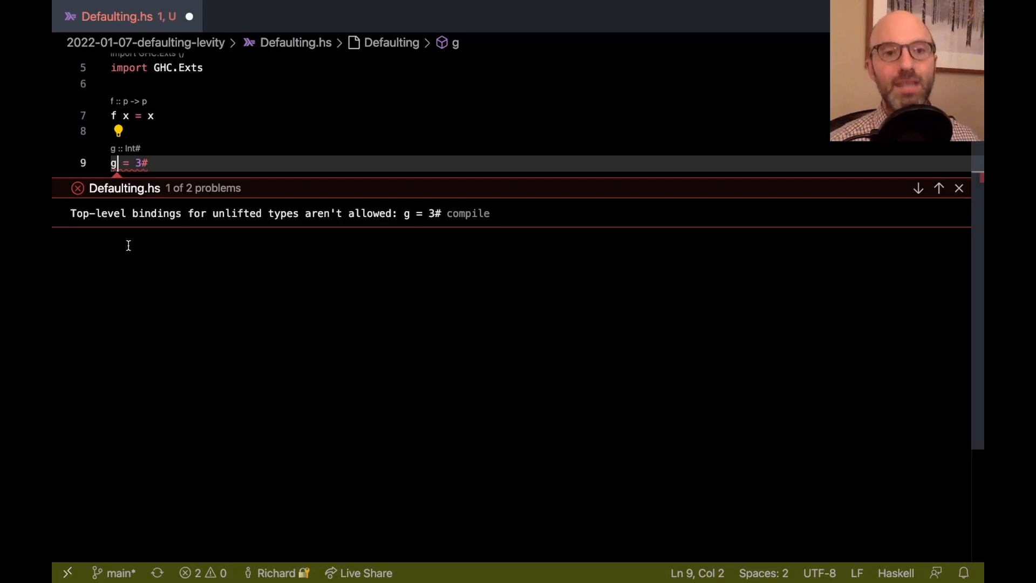
mouse_move(203, 239)
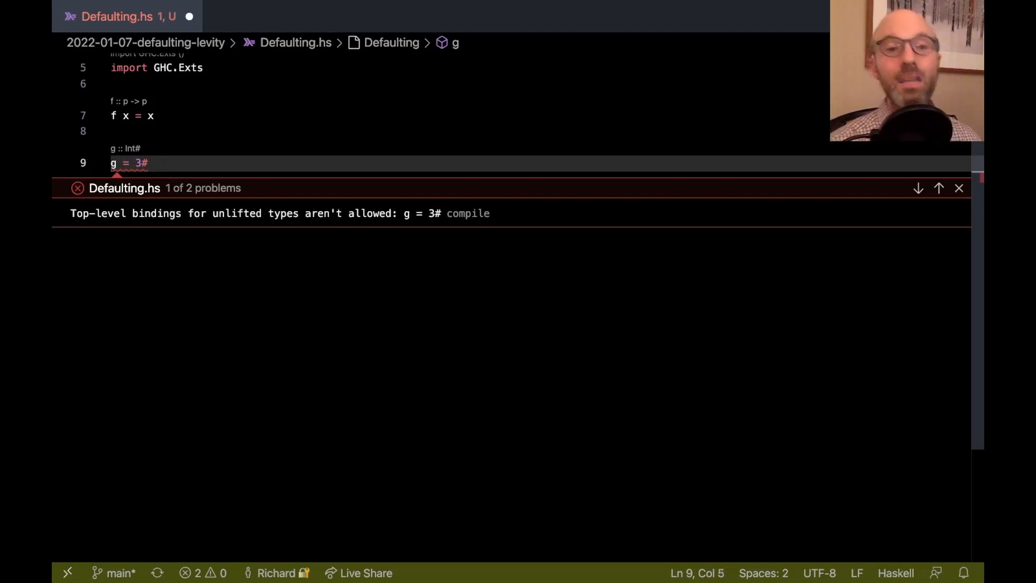
Step: Drop g's argument to see the unlifted binding error, restore g _ = 3#, and dismiss details
text(some)
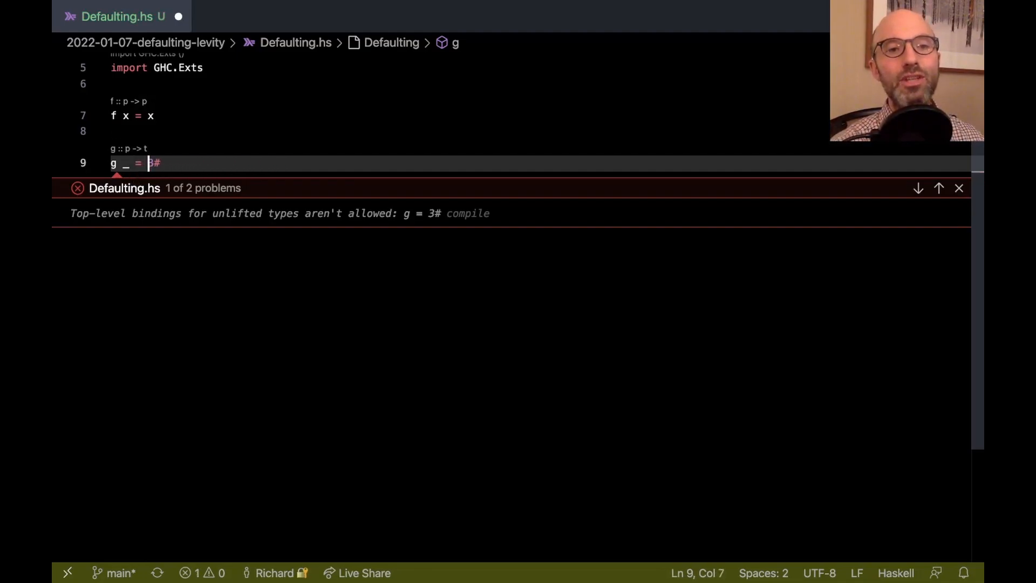
mouse_move(126, 163)
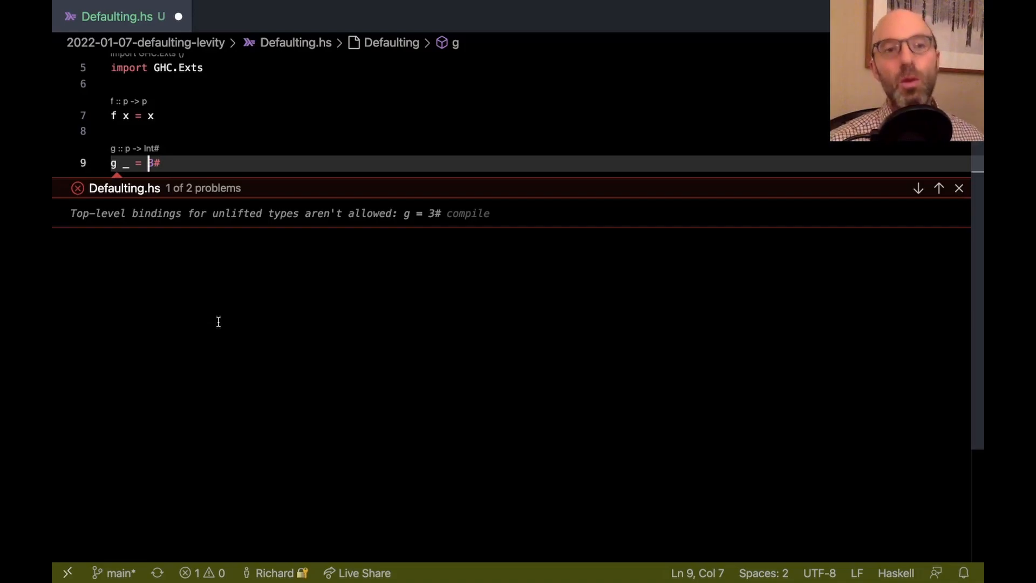
click(959, 188)
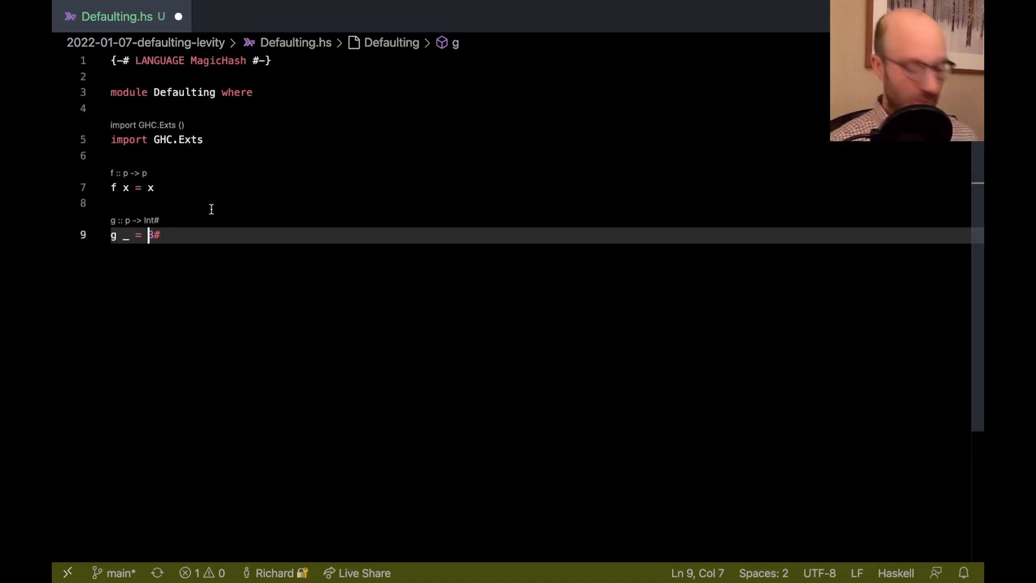
Step: Change g's body to apply f to the unboxed literal 3.0#
text(f 3.0)
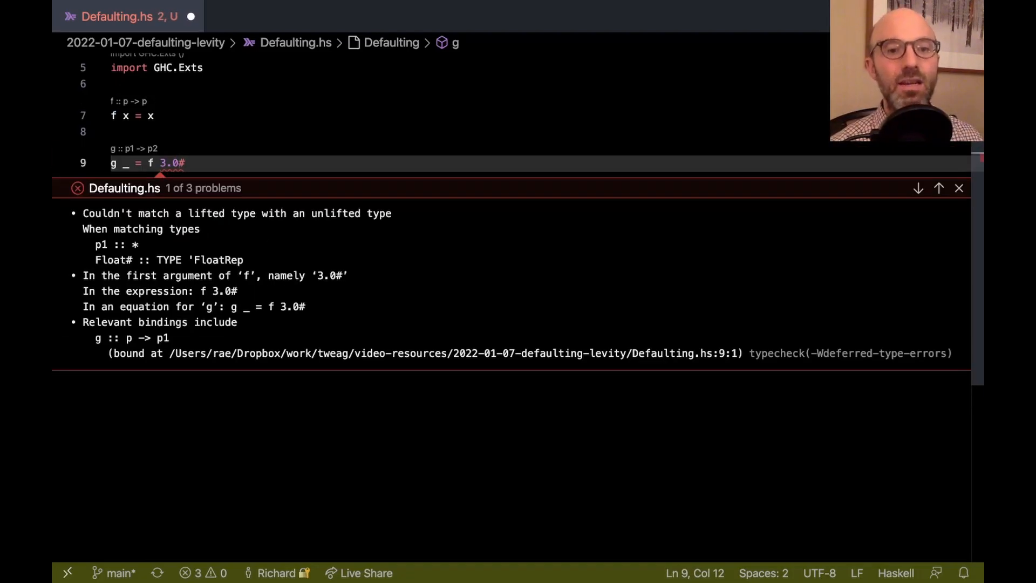
Step: Trim g's argument from 3.0## down to 3# and read the Int# mismatch error
text(#)
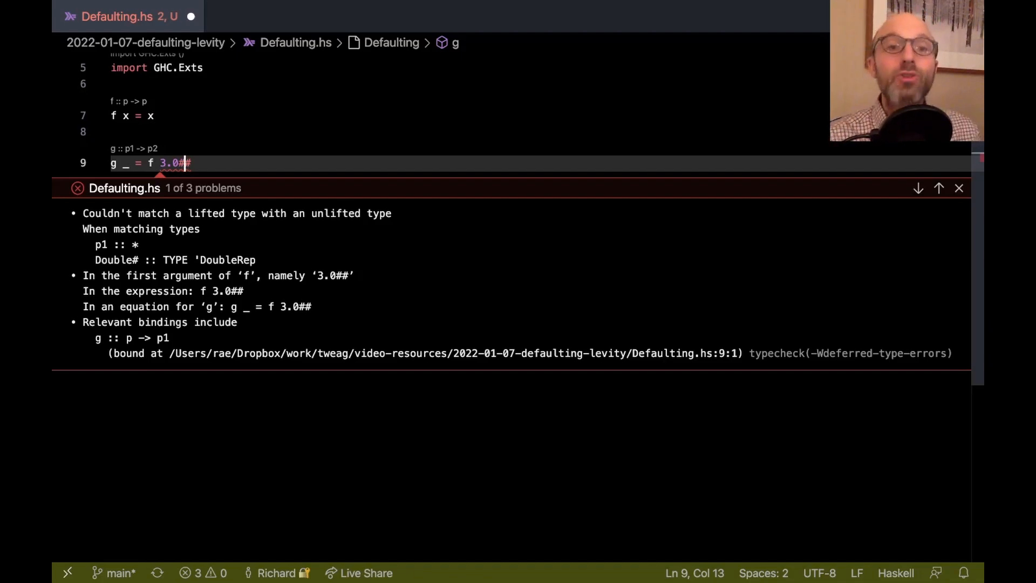
key(Backspace)
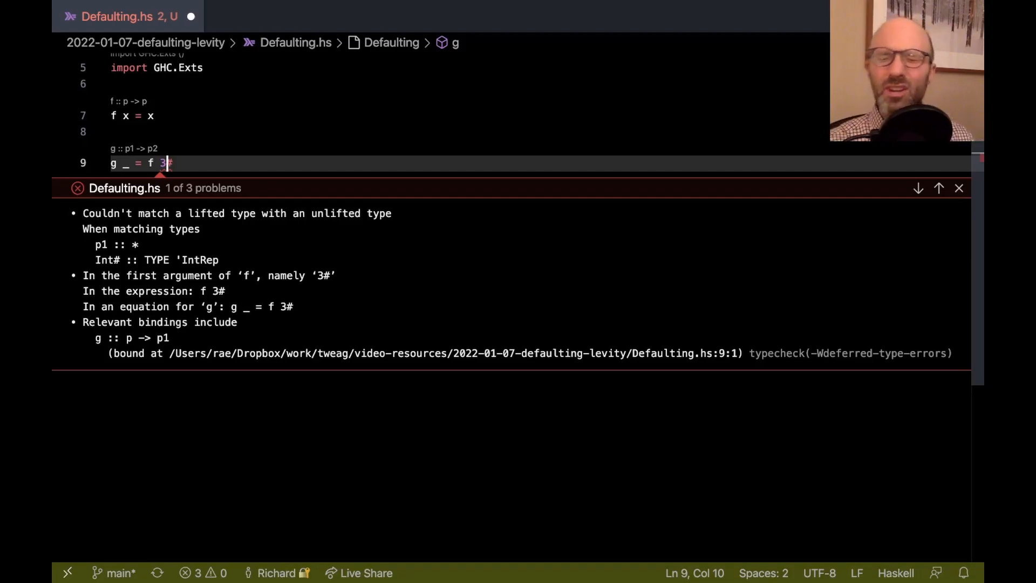
Step: Open a new line above f x = x and begin its signature f ::
key(Left)
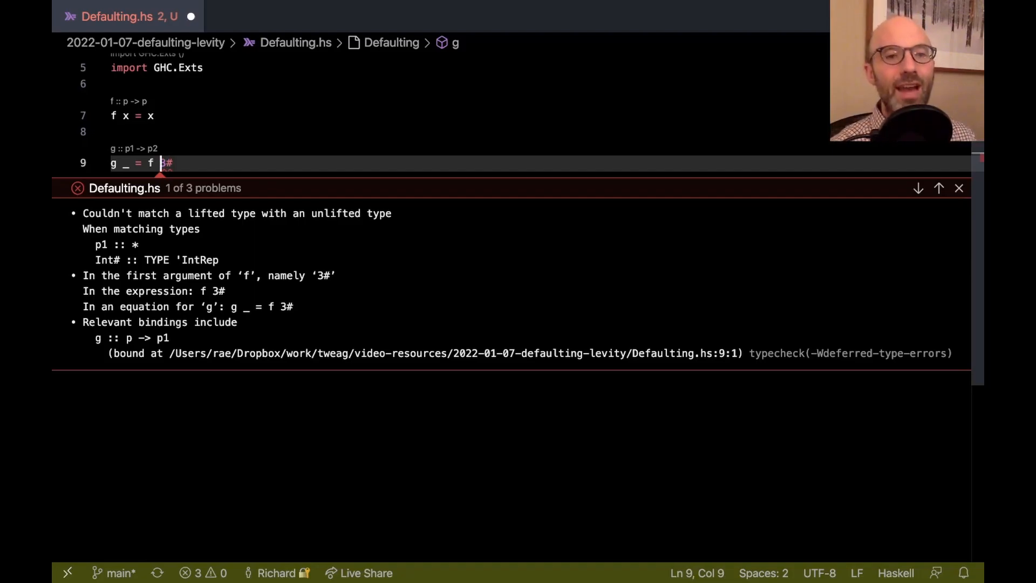
text((someBigF)
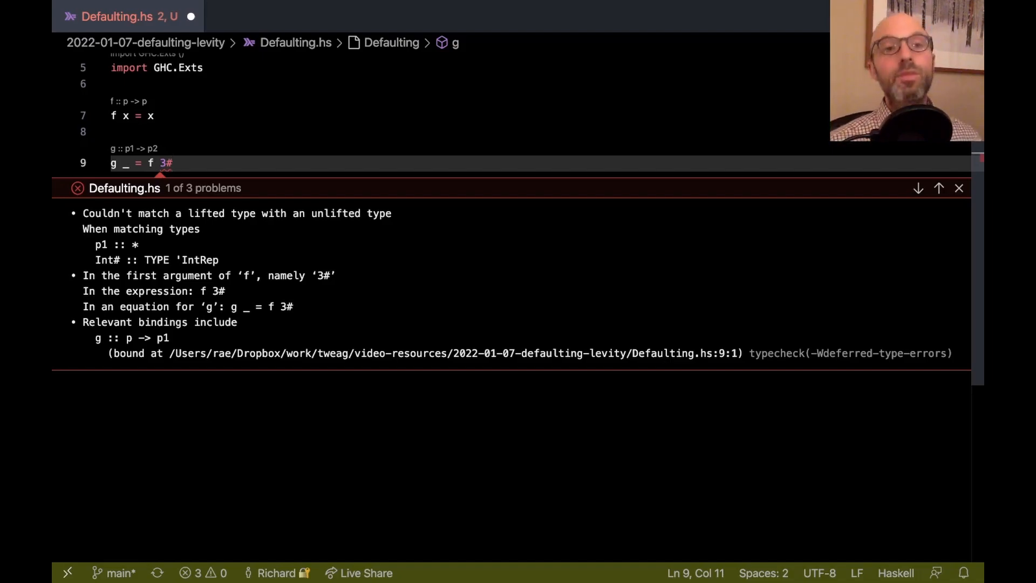
click(152, 116)
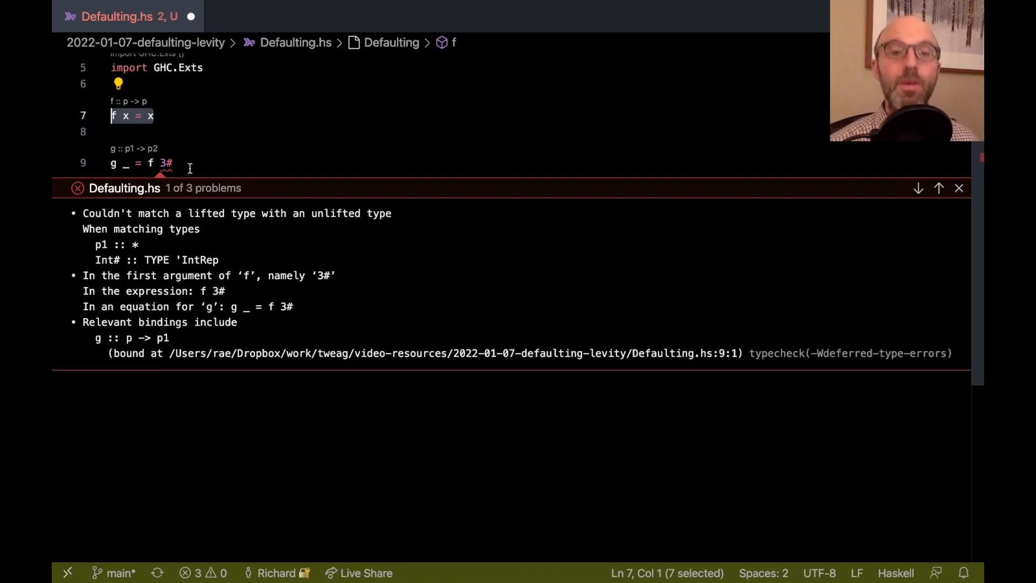
click(171, 163)
text(f ::)
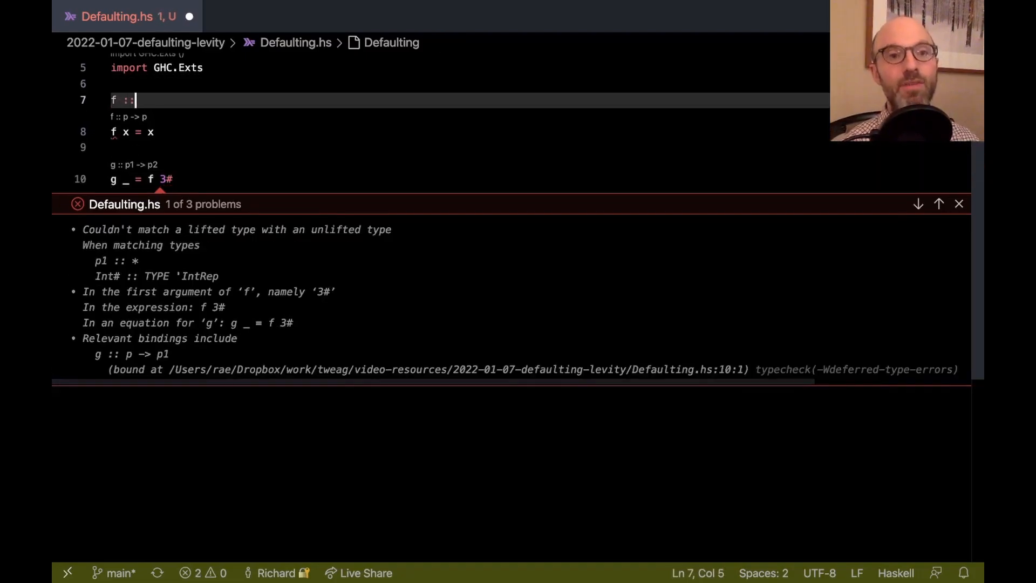
Step: Complete f's signature as f :: Int# -> Int# and check the diagnostics
text(Int# -> In)
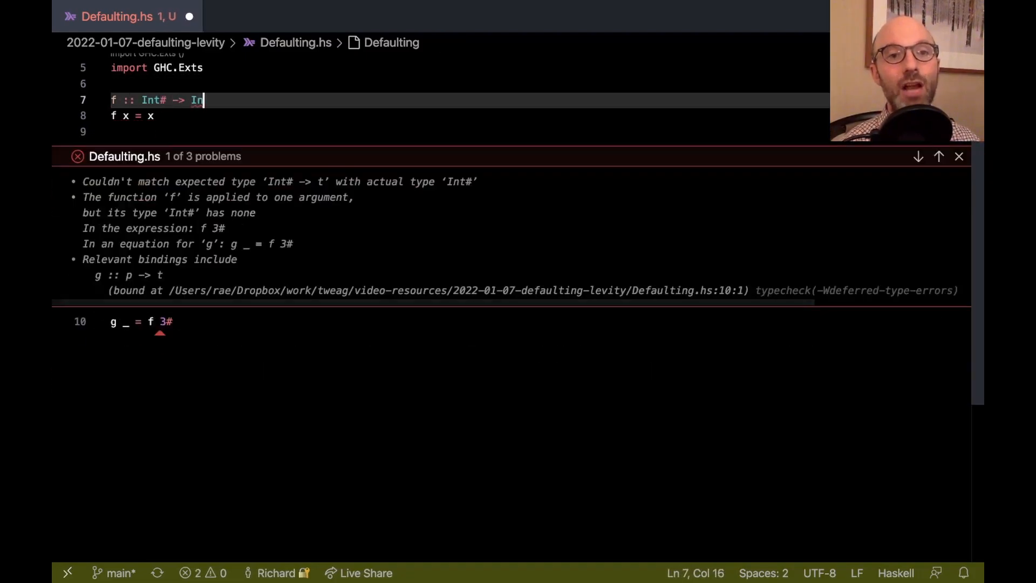
text(t#)
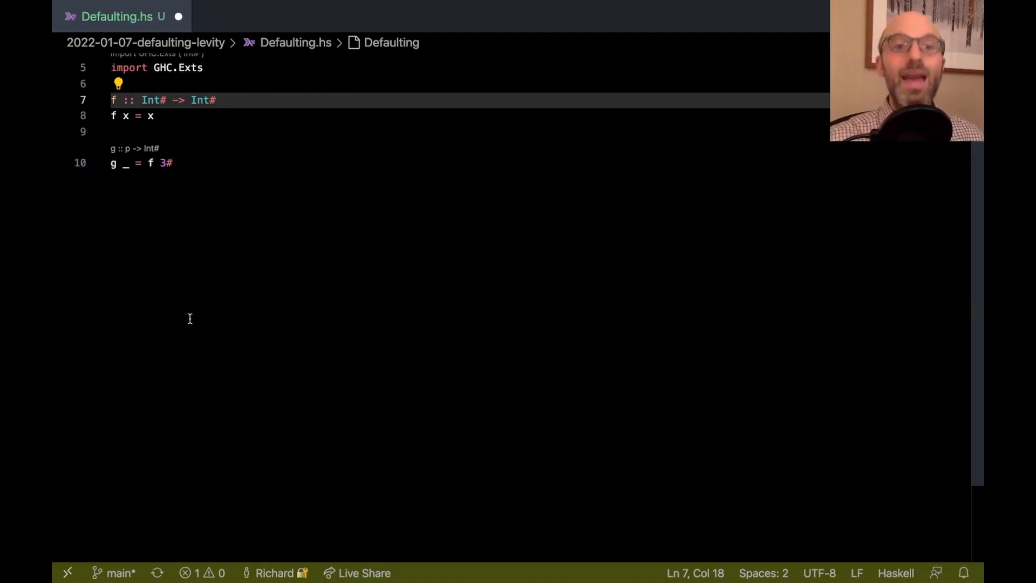
mouse_move(203, 156)
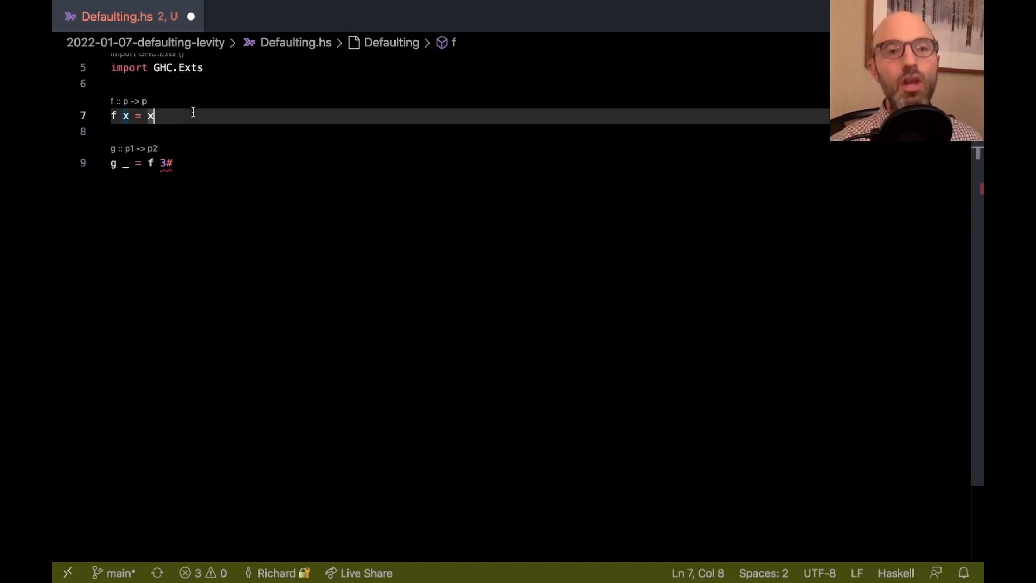
Step: Rewrite f's body as f x = let _ = g in x
key(Backspace)
text(let _ = g in )
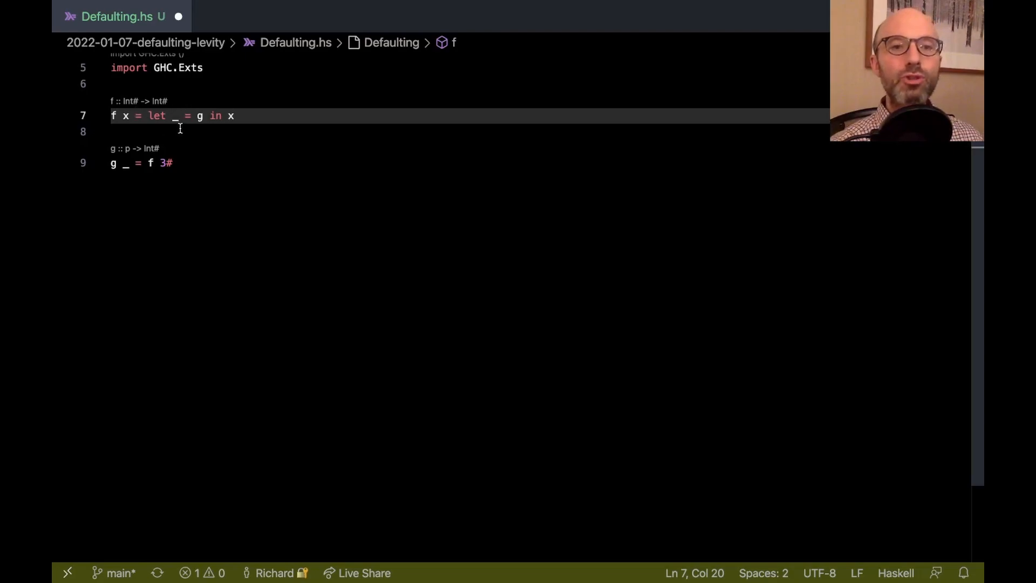
mouse_move(203, 173)
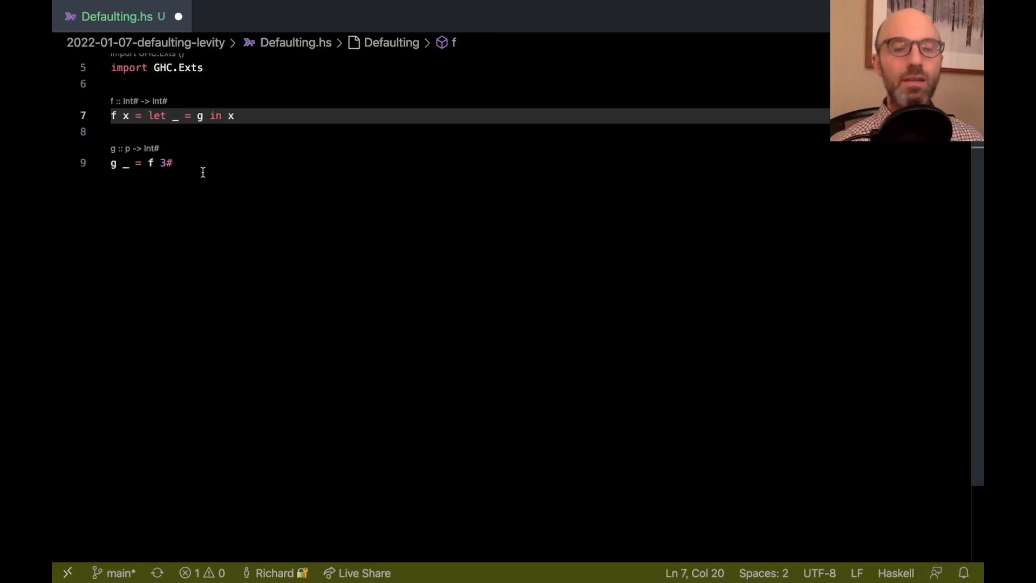
double_click(199, 115)
text(where)
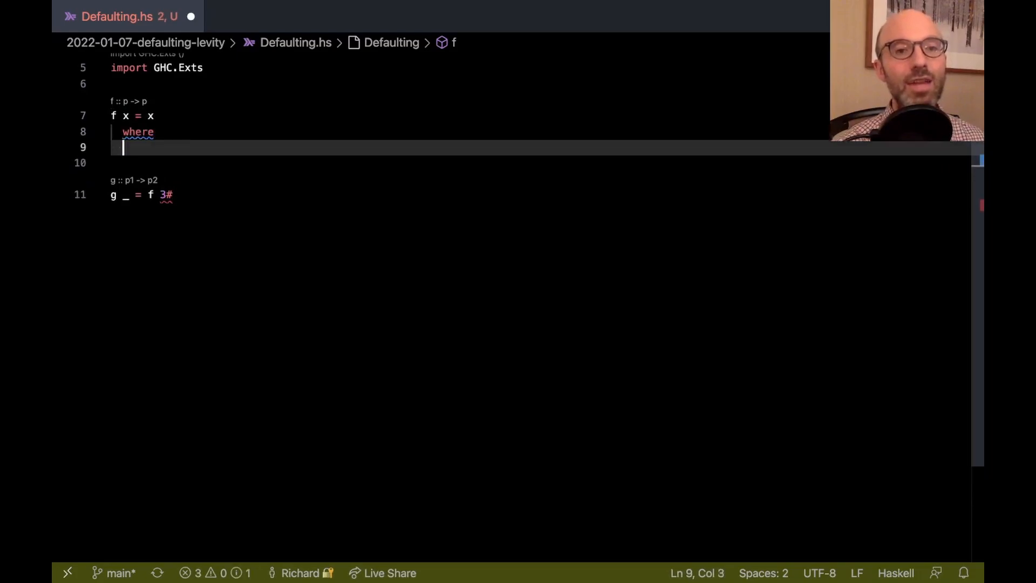
Step: Move g _ = f 3# into a where clause under f, removing the top-level g
text(g =)
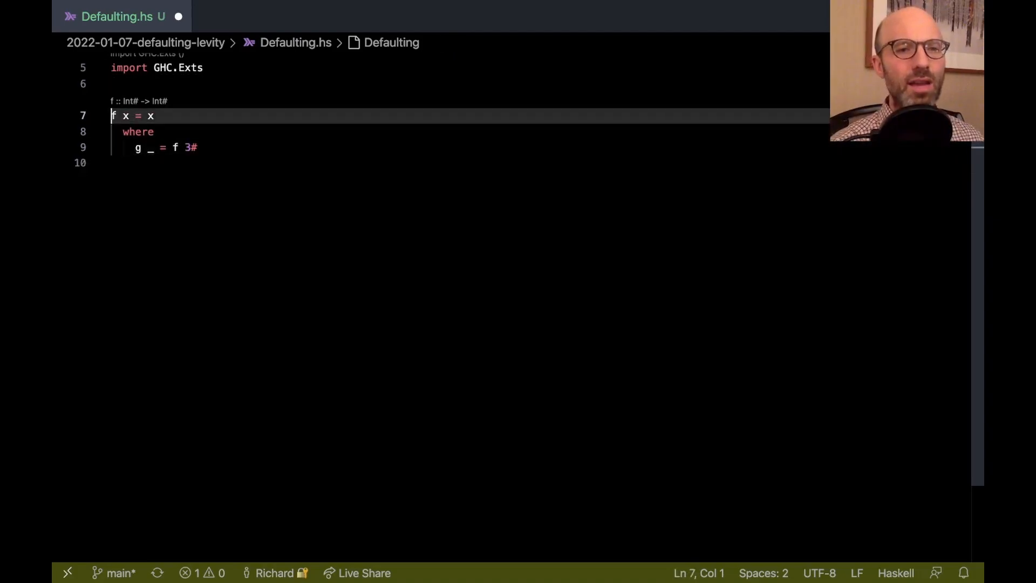
text(f)
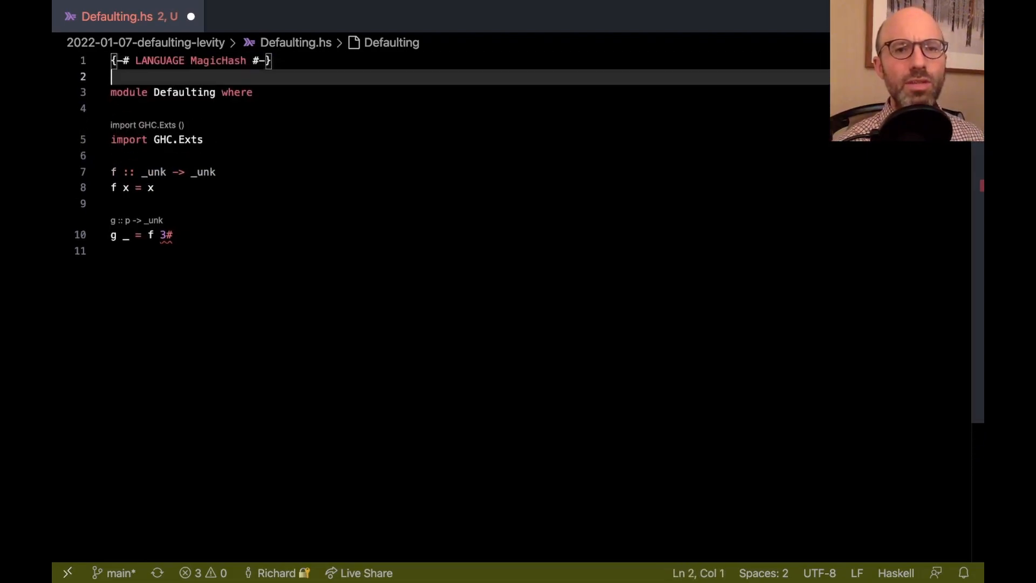
Step: Add PartialTypeSignatures and NamedWildCards to the LANGUAGE pragma after MagicHash
text(, PAr)
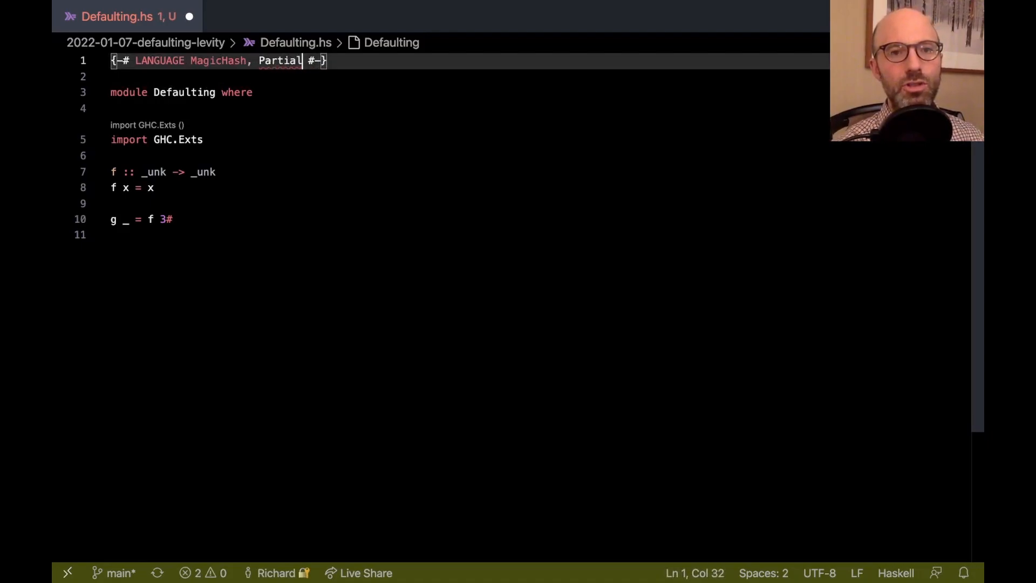
text(TypeSignatures,)
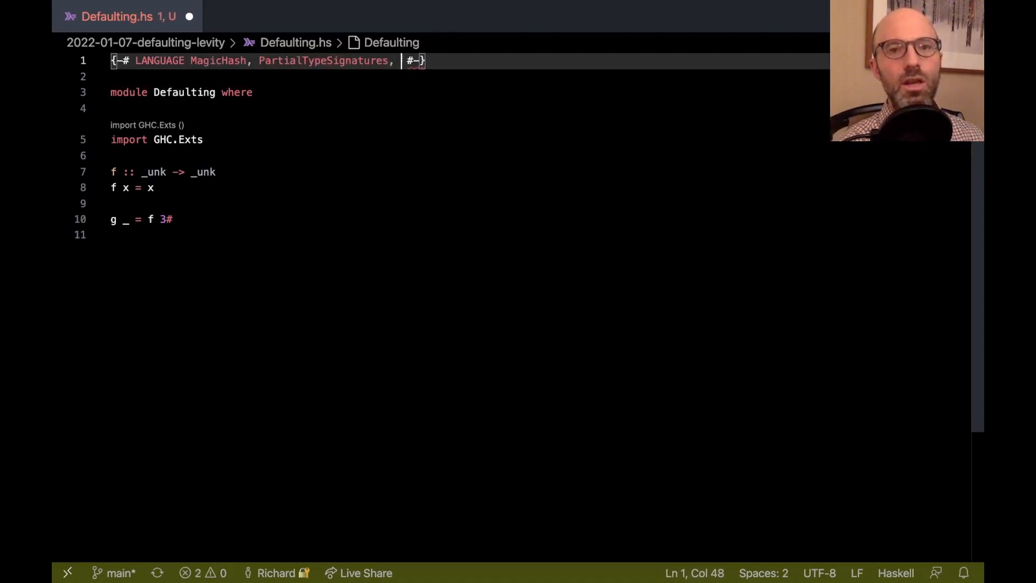
text(NamedWild)
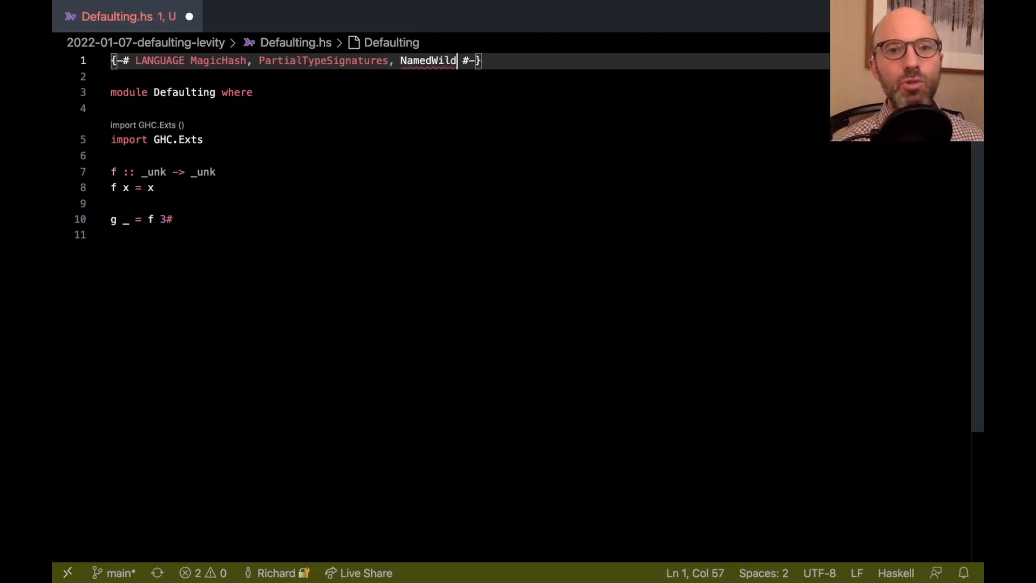
text(Cards)
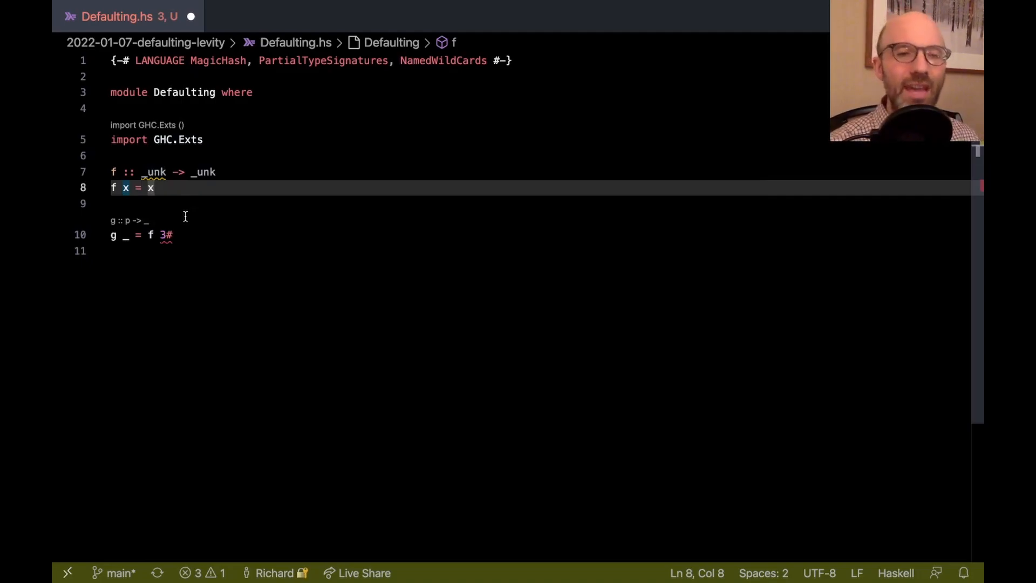
mouse_move(206, 226)
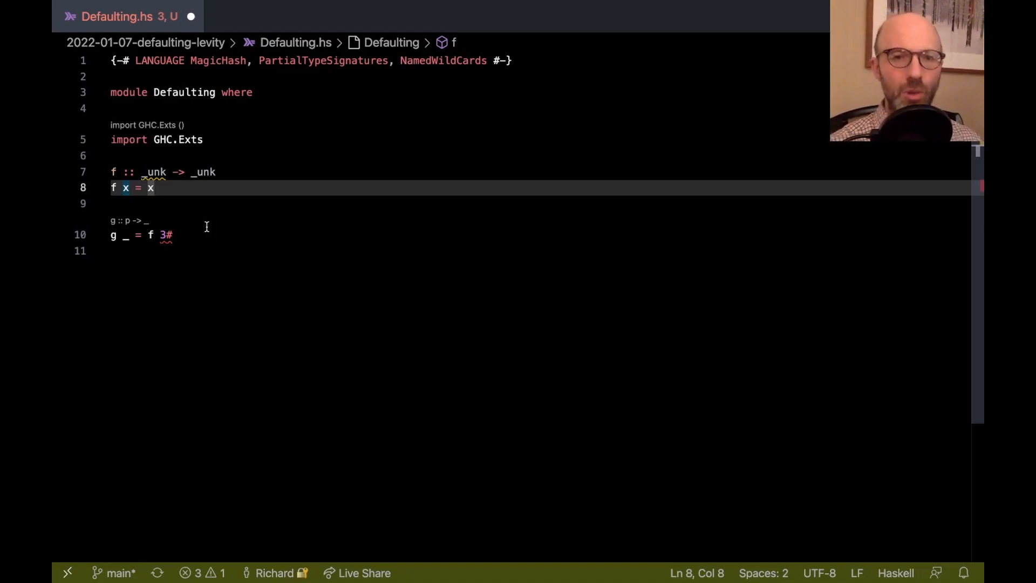
mouse_move(266, 167)
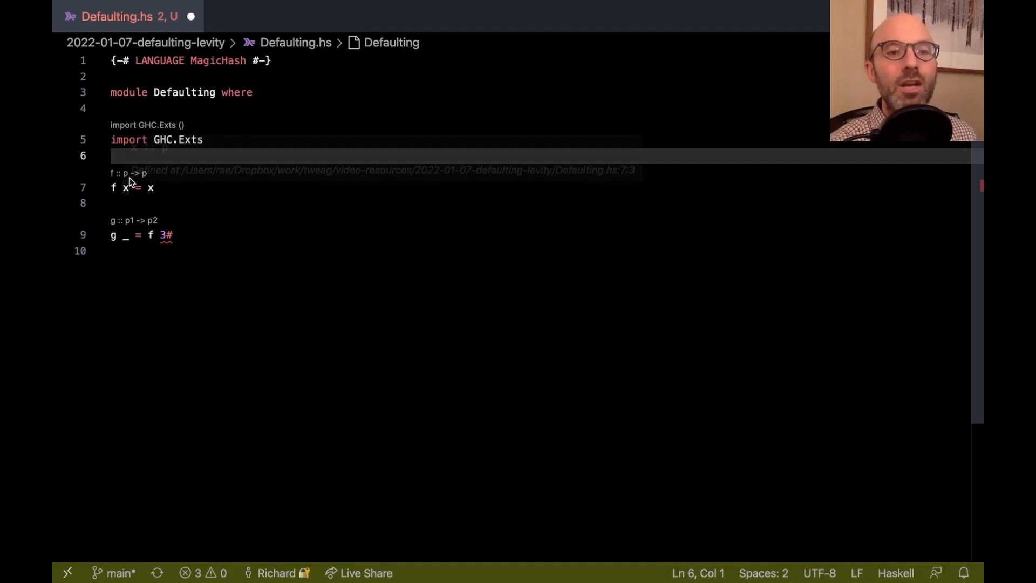
mouse_move(191, 226)
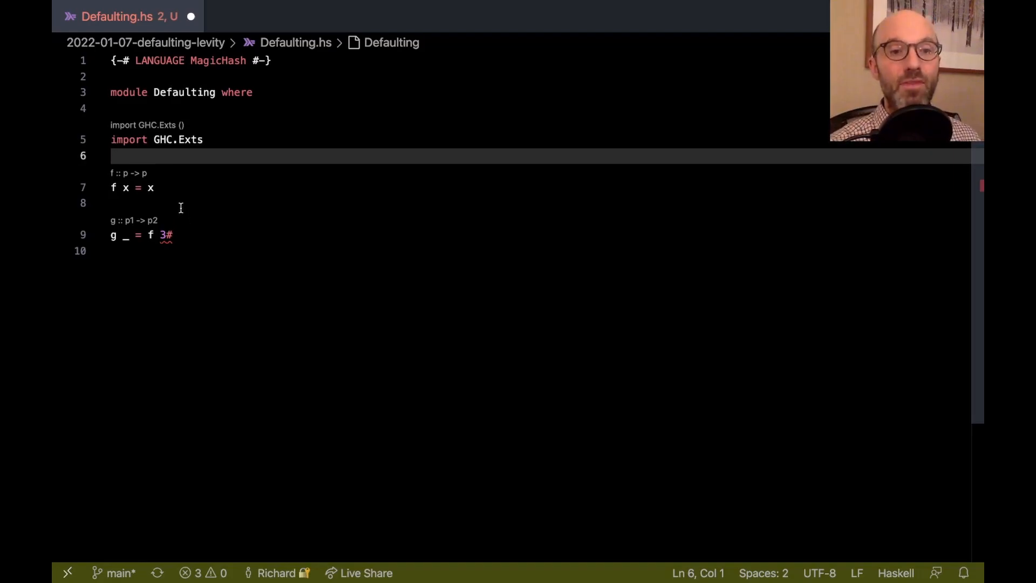
mouse_move(202, 225)
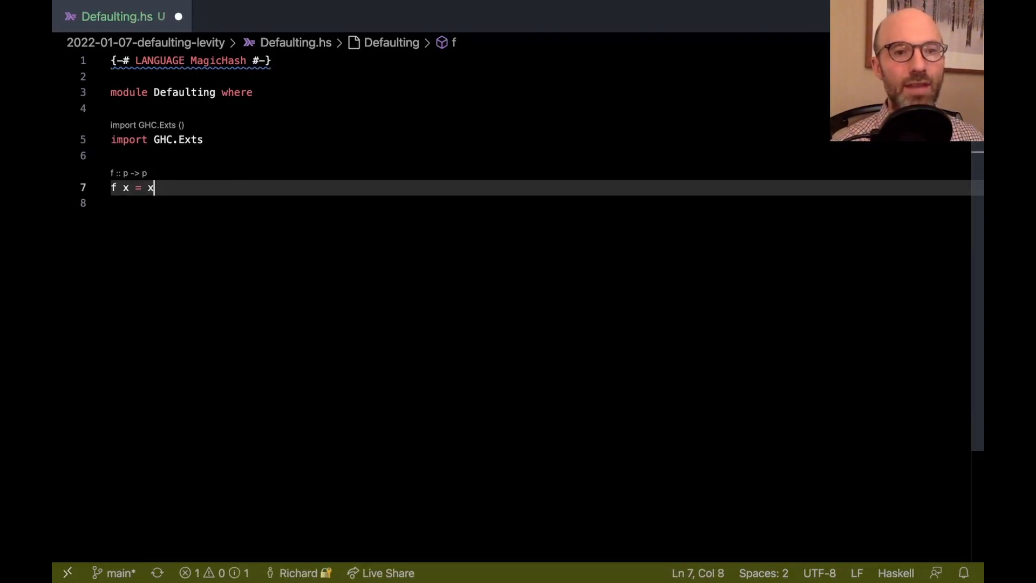
Step: Start a where clause under f, dropping the stray x and writing g's body as y
text(where)
text(g x)
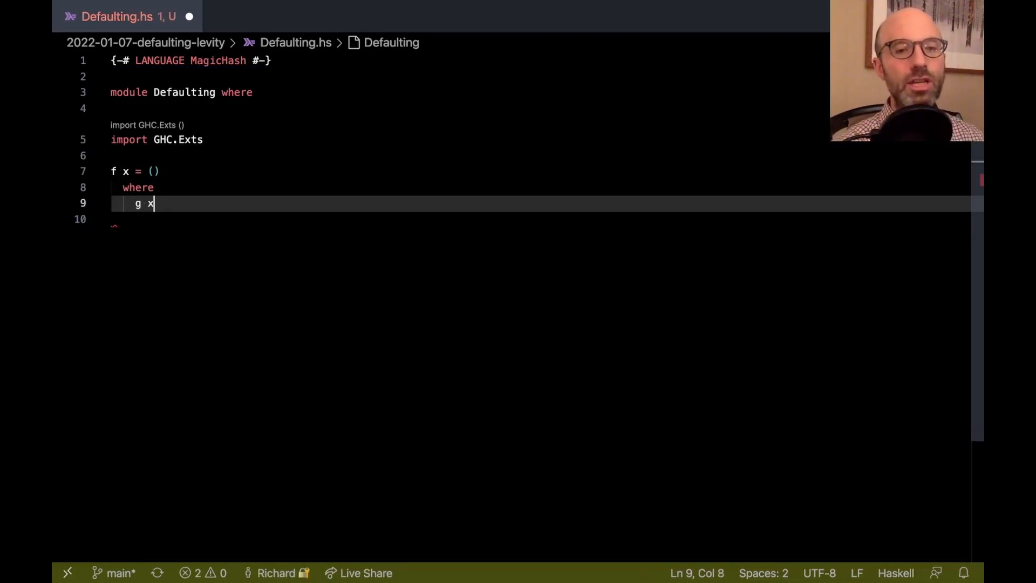
key(Backspace)
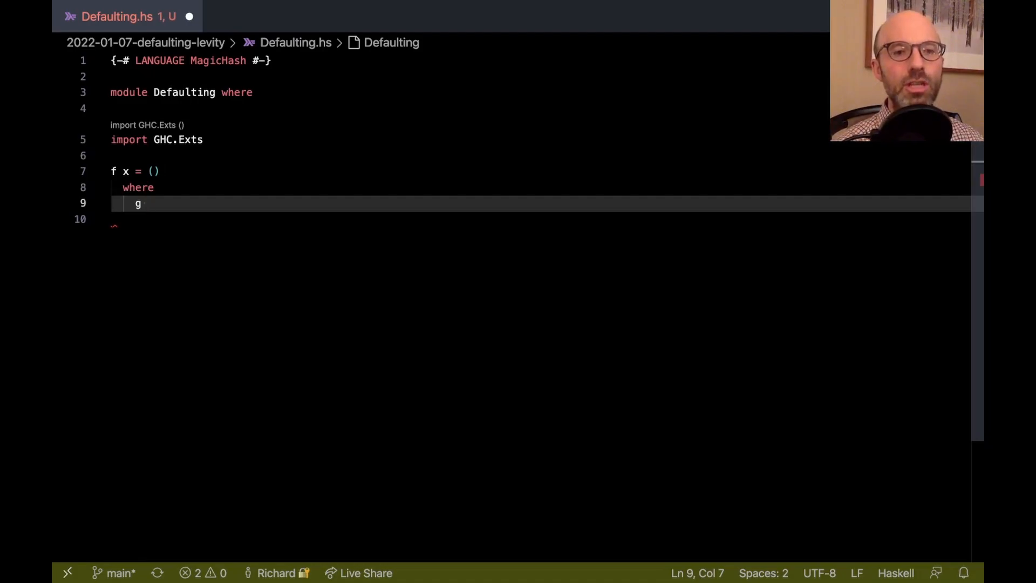
text(=)
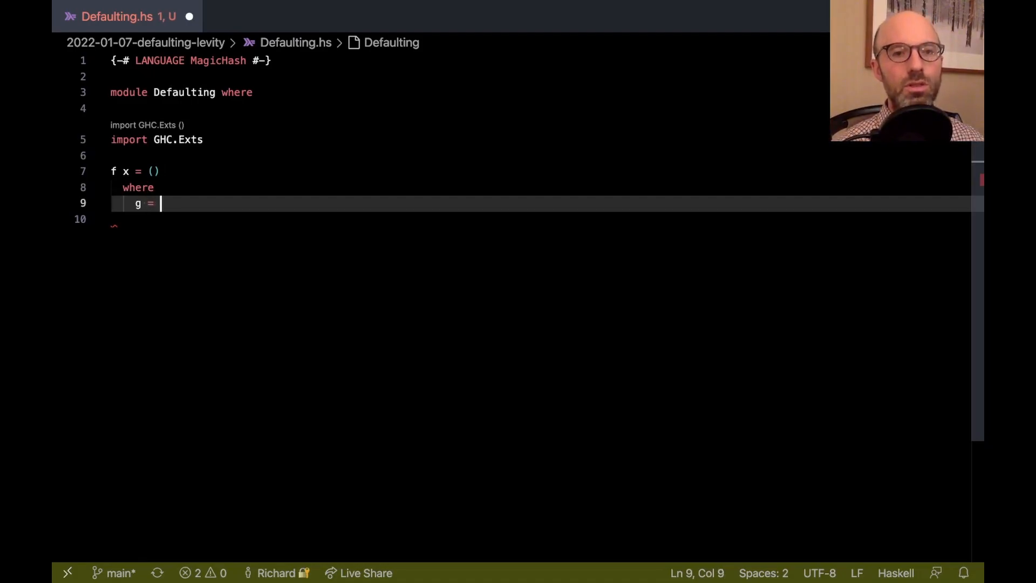
text(y = y)
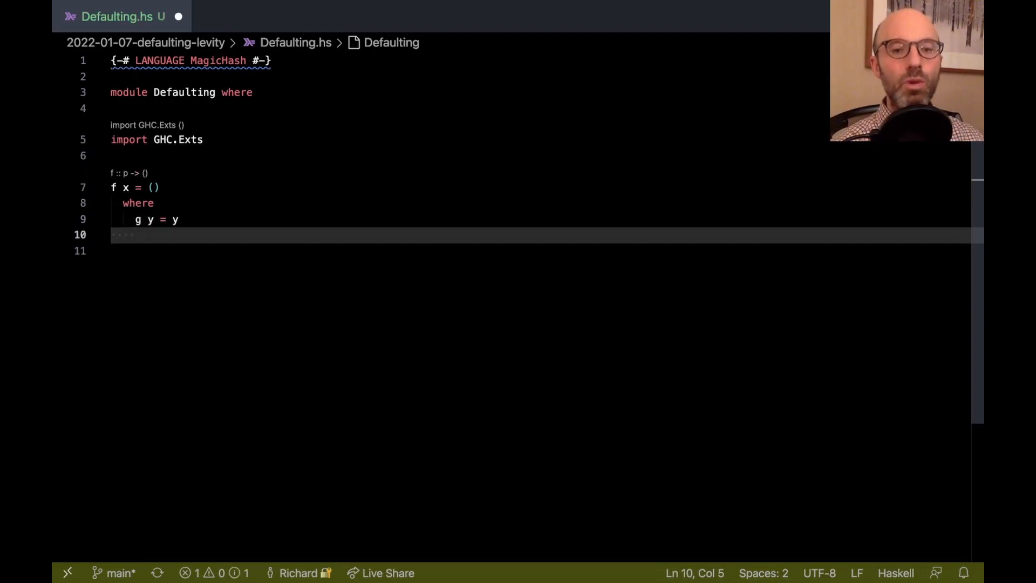
Step: Define h _ = g 3# and make g's body 'let _ = h in y'
text(h _ =)
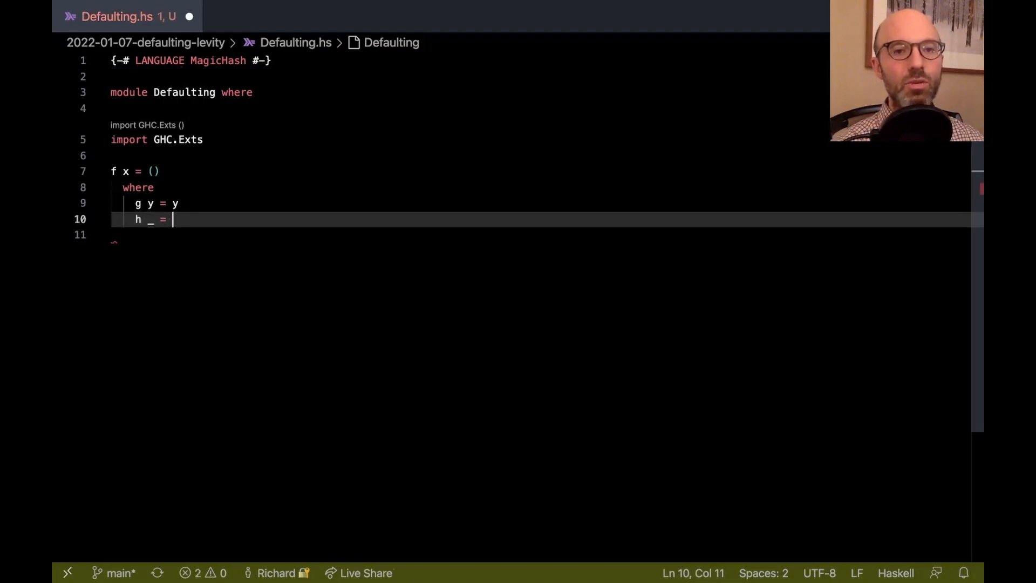
text(g 3#)
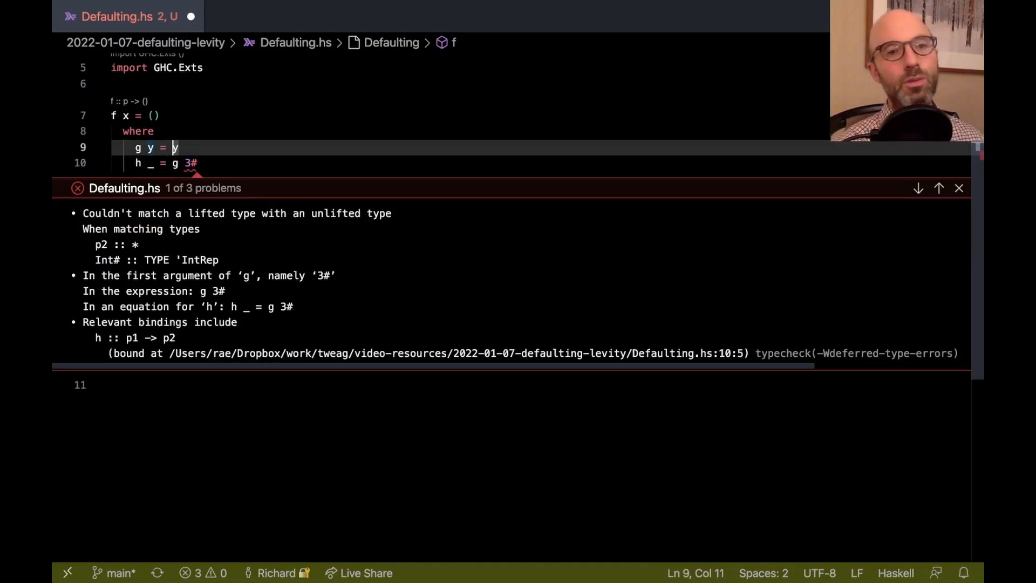
text(let _ = h in)
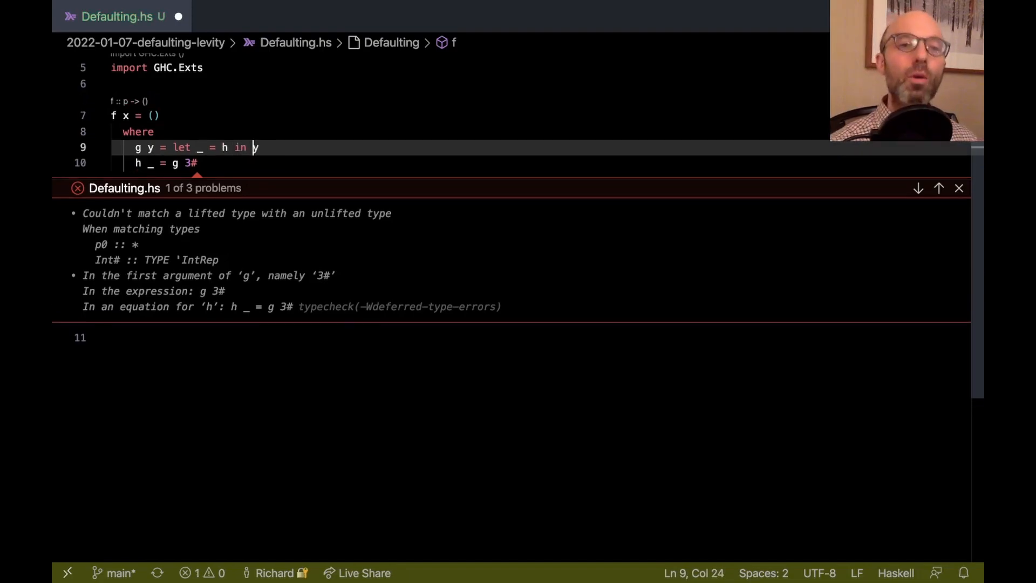
Step: Dismiss the error peek and make g and h both use 'let _ = x in'
click(959, 187)
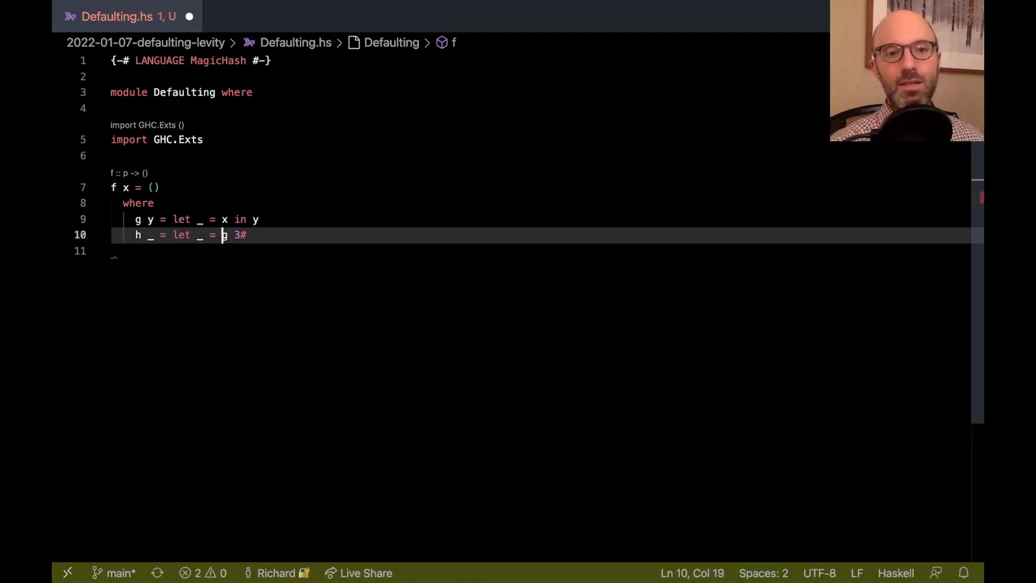
text(x in)
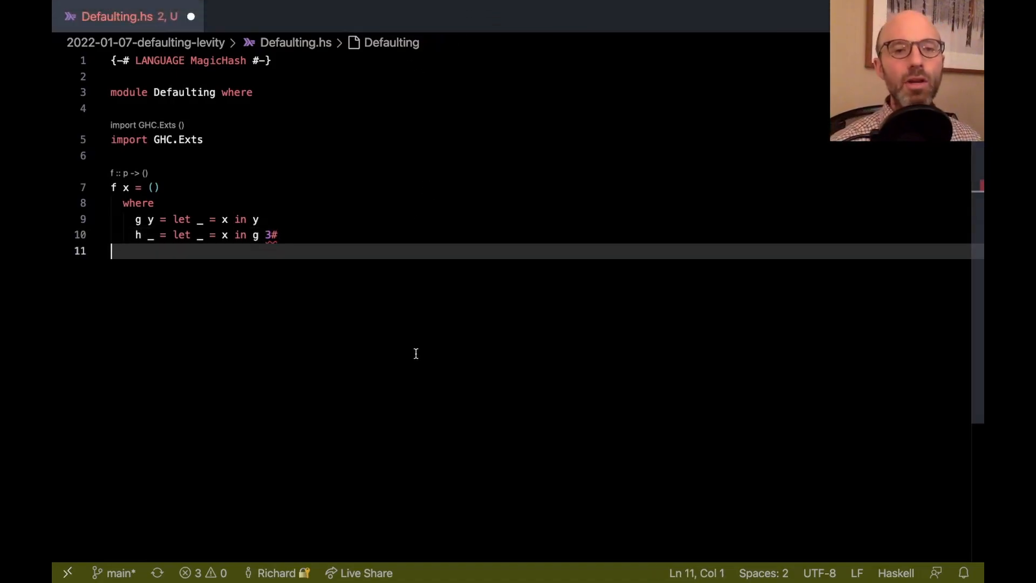
Step: Declare 'data G a where MkG :: G Int' and accept the Add GADTs quick fix
key(enter)
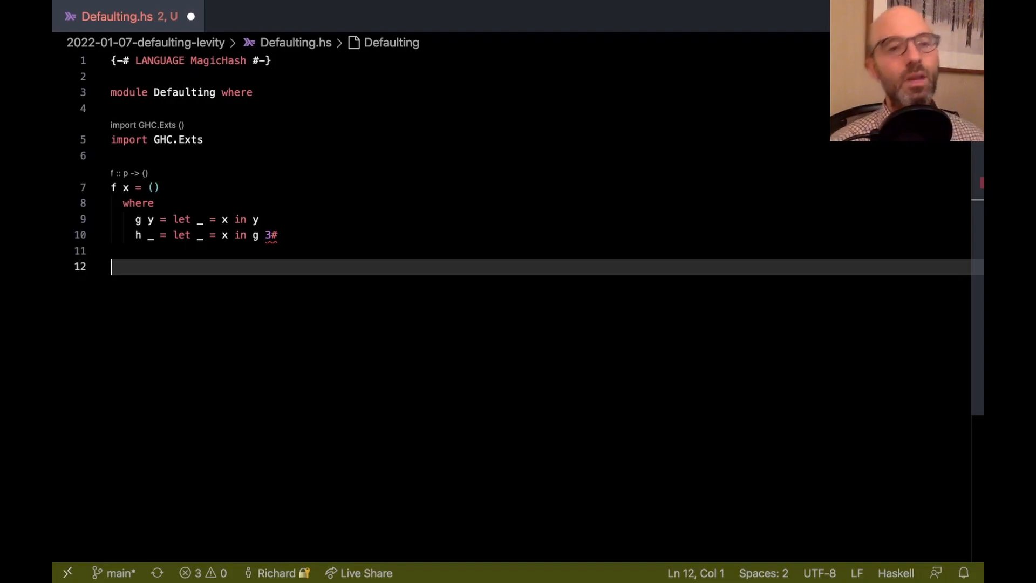
text(data G a where)
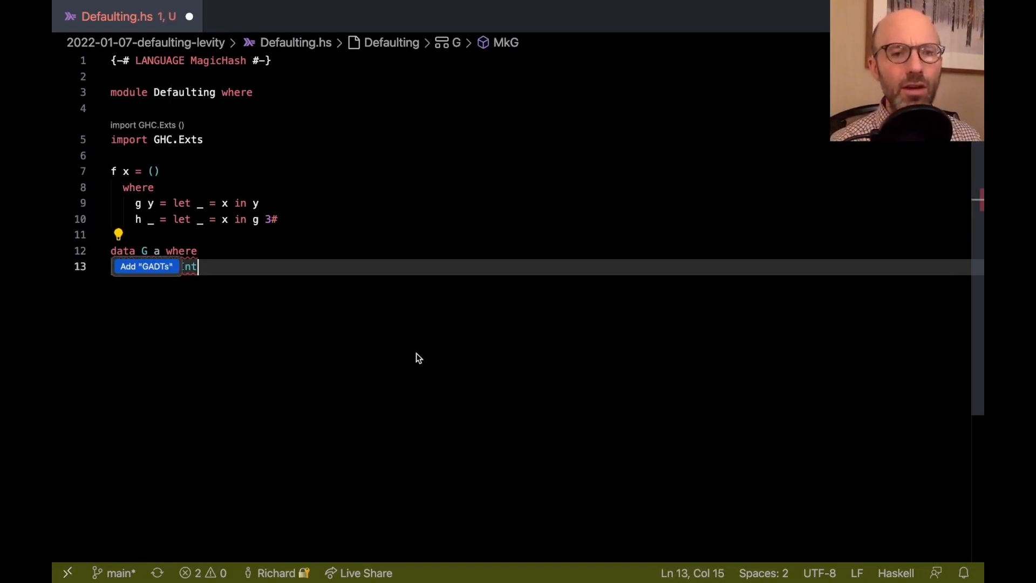
click(145, 266)
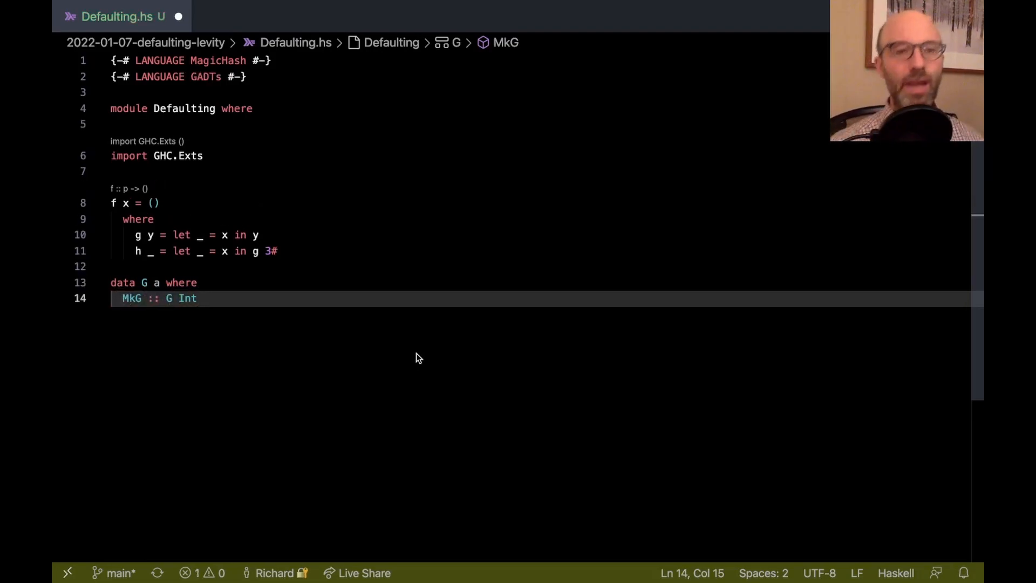
mouse_move(324, 254)
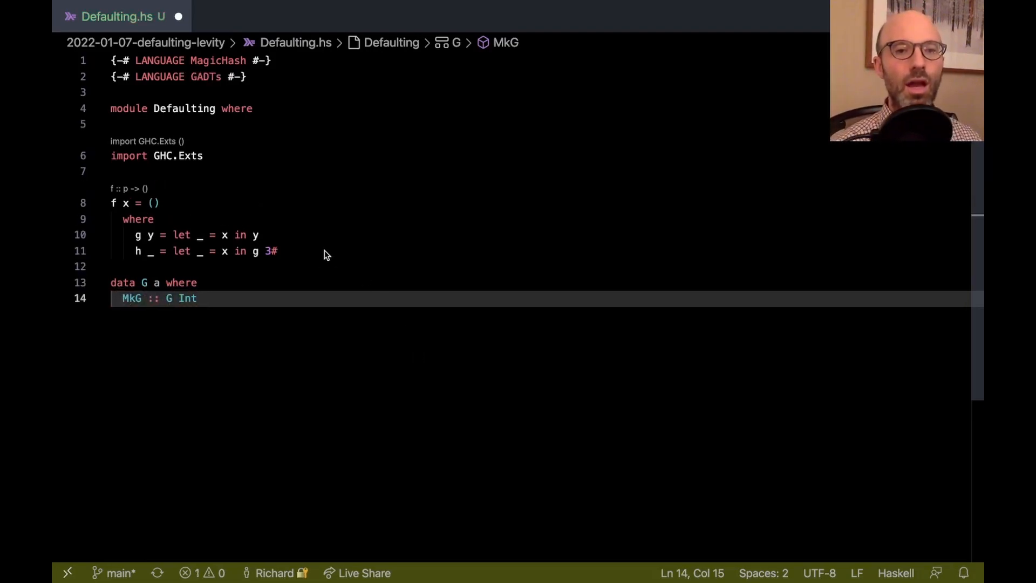
click(314, 250)
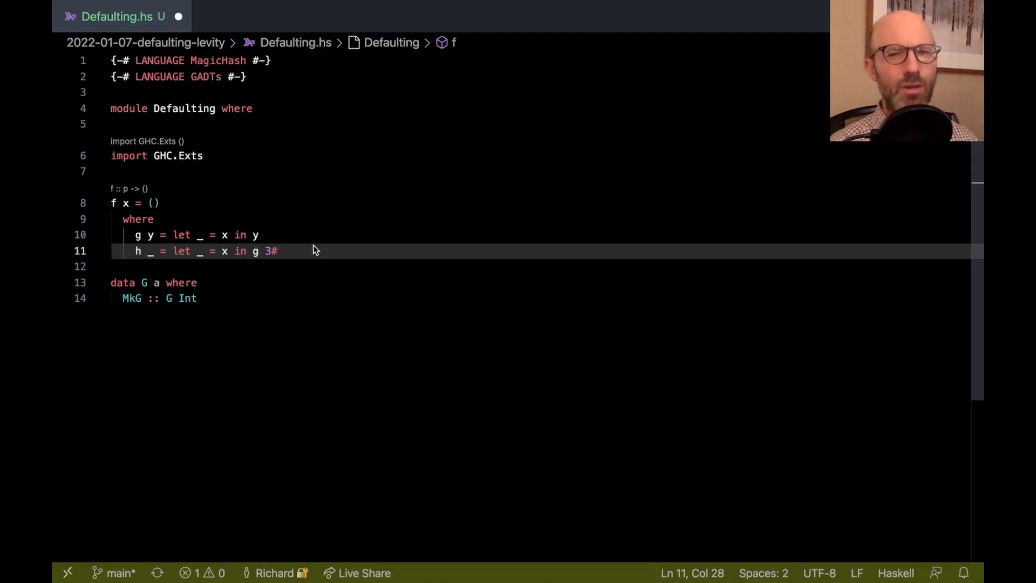
Step: Remove the data G declaration and clear GADTs from the line-2 pragma
click(250, 77)
text(-- )
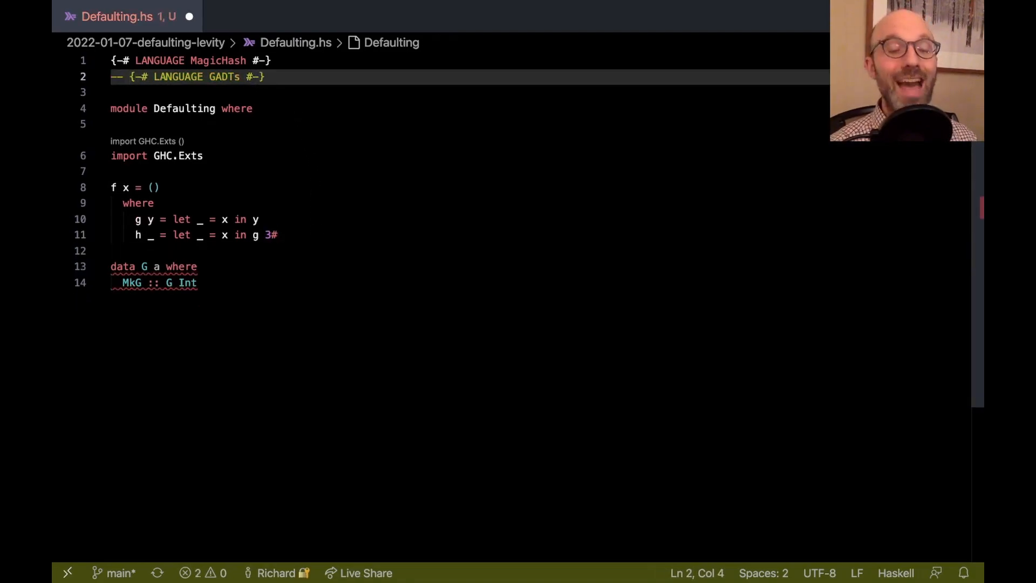
click(197, 266)
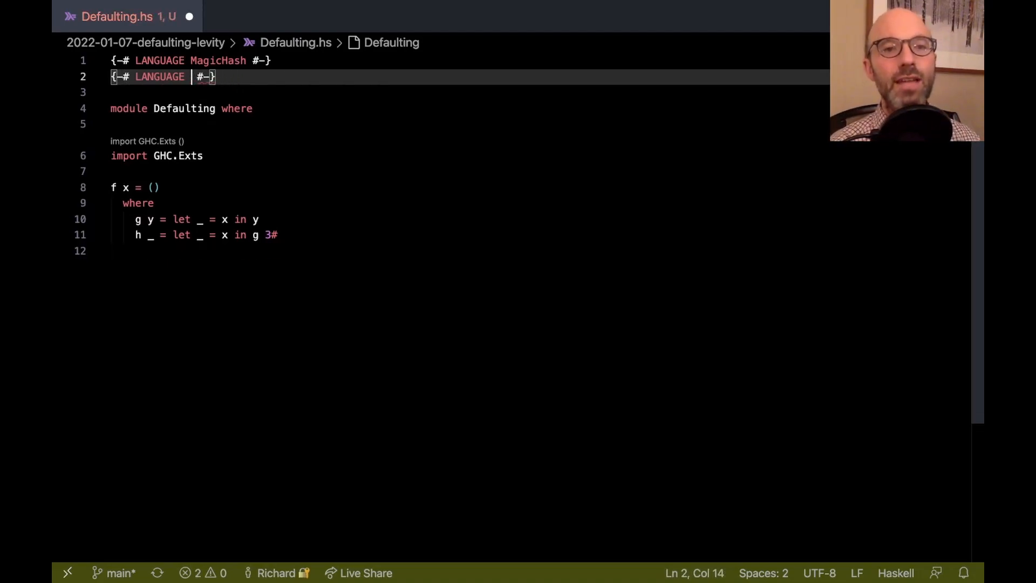
Step: Fill the empty line-2 LANGUAGE pragma with MonoLocalBinds
text(MonoLocalBinds)
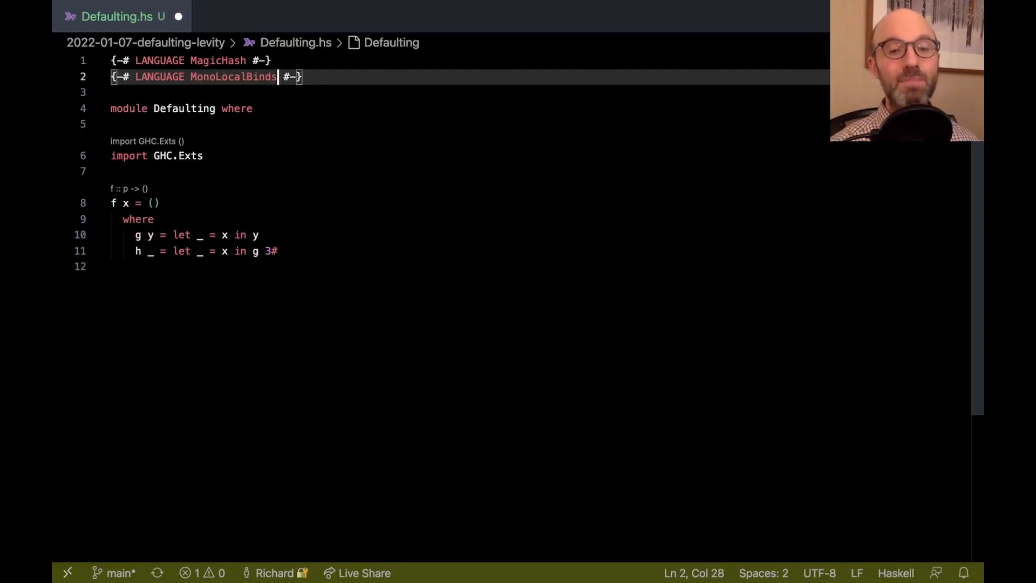
mouse_move(136, 250)
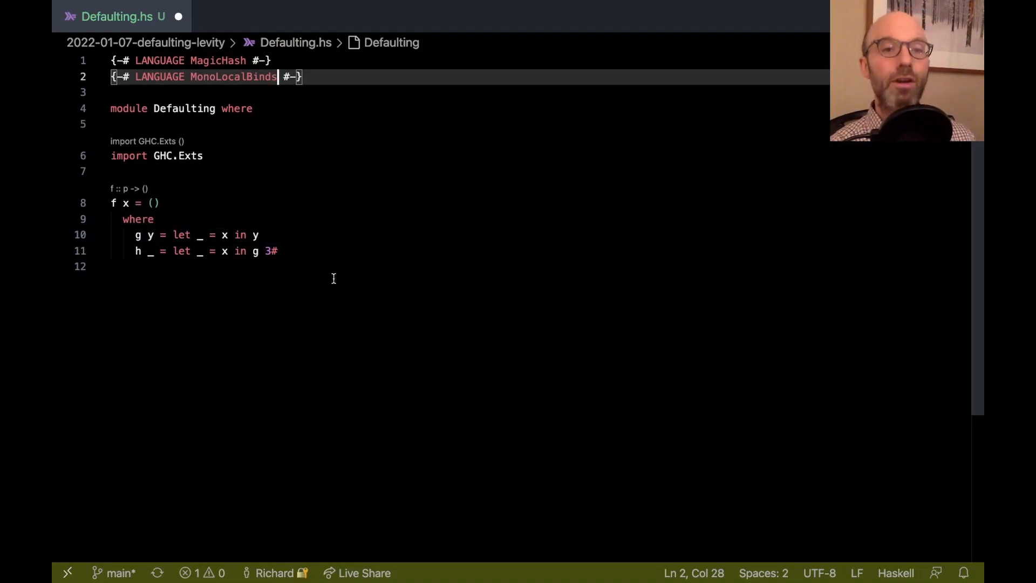
mouse_move(242, 260)
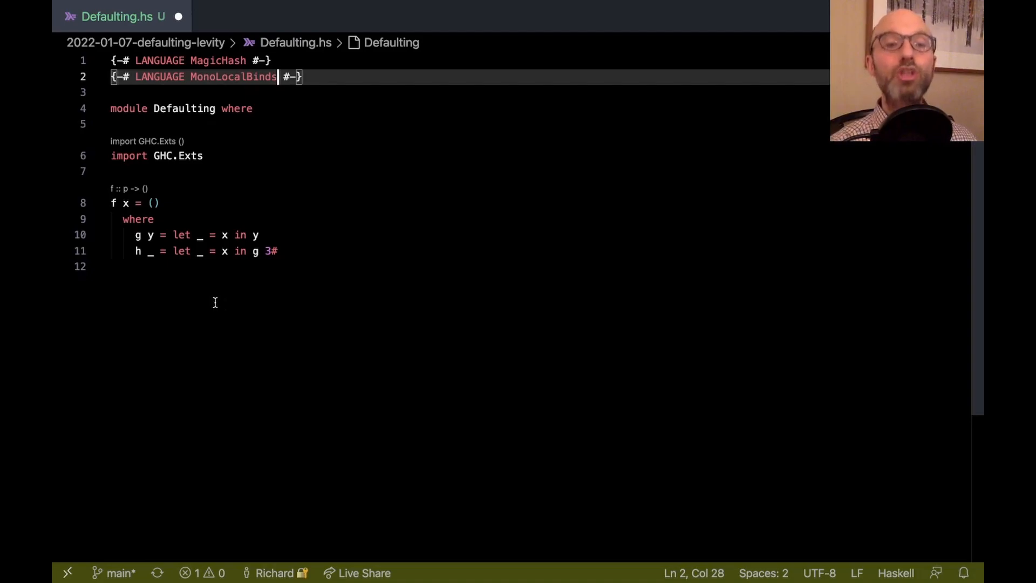
mouse_move(164, 350)
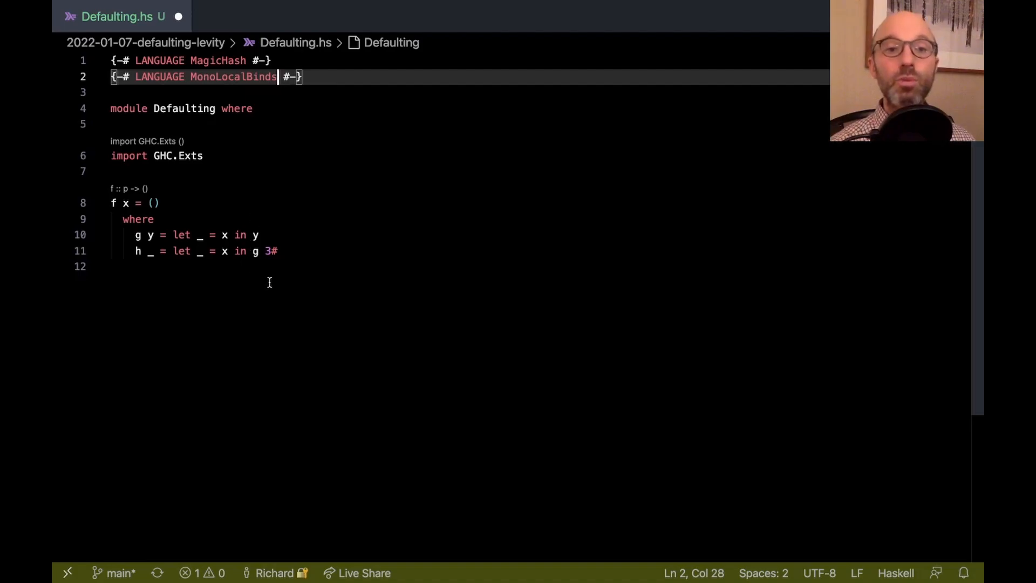
mouse_move(136, 250)
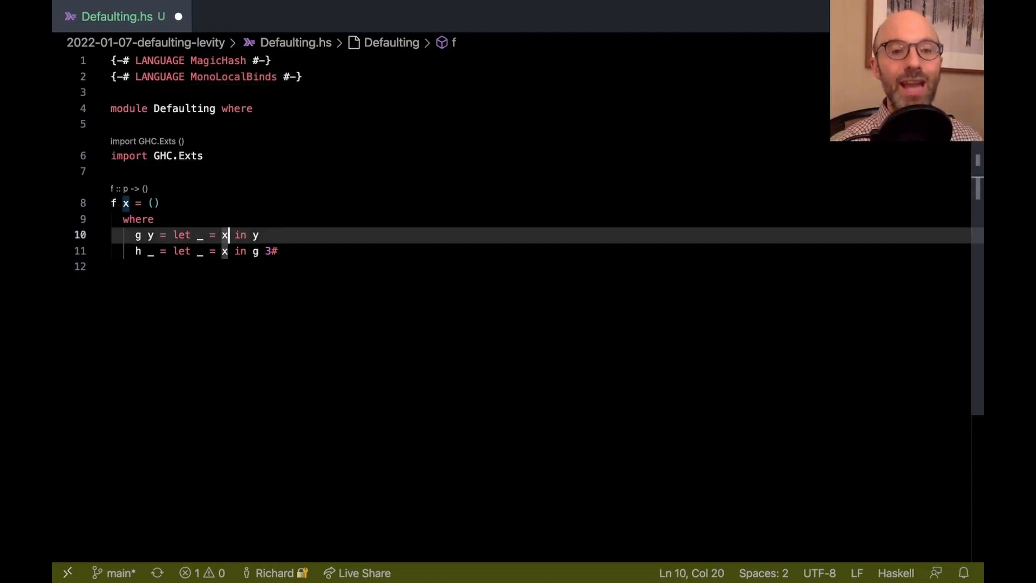
Step: Briefly swap g's x for 5, then comment out the MonoLocalBinds pragma with '--'
text(5)
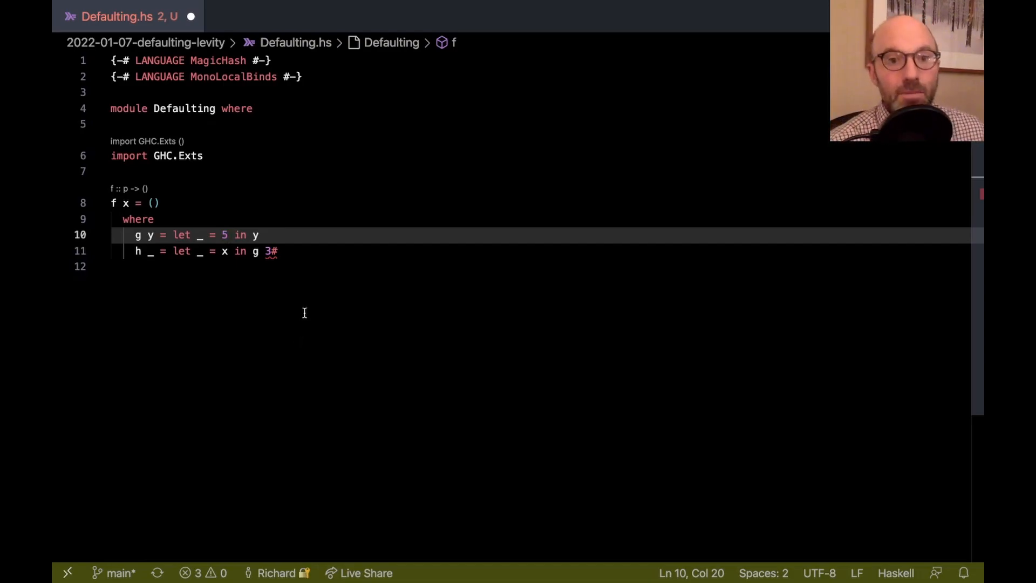
mouse_move(270, 251)
text(x)
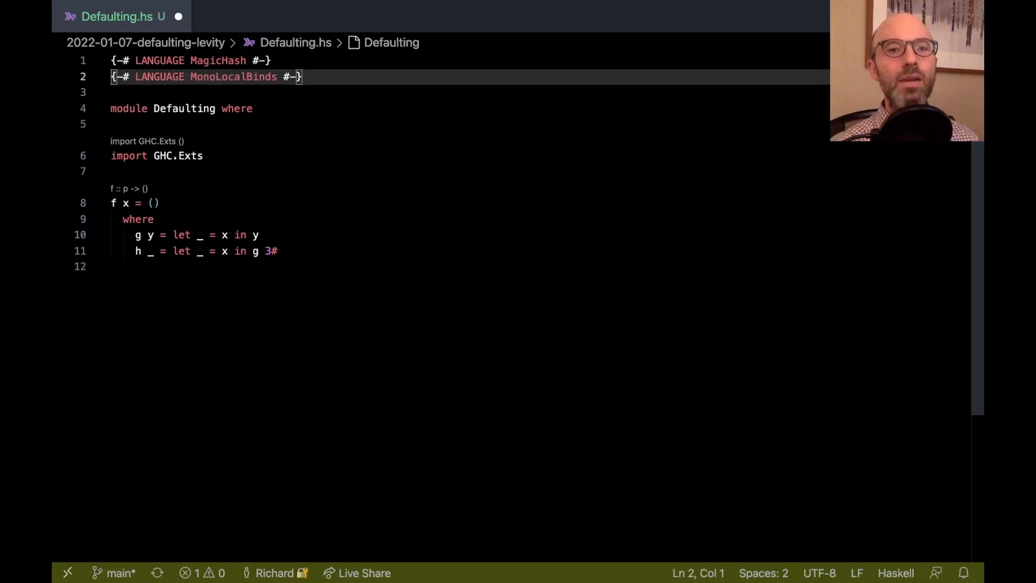
text(--)
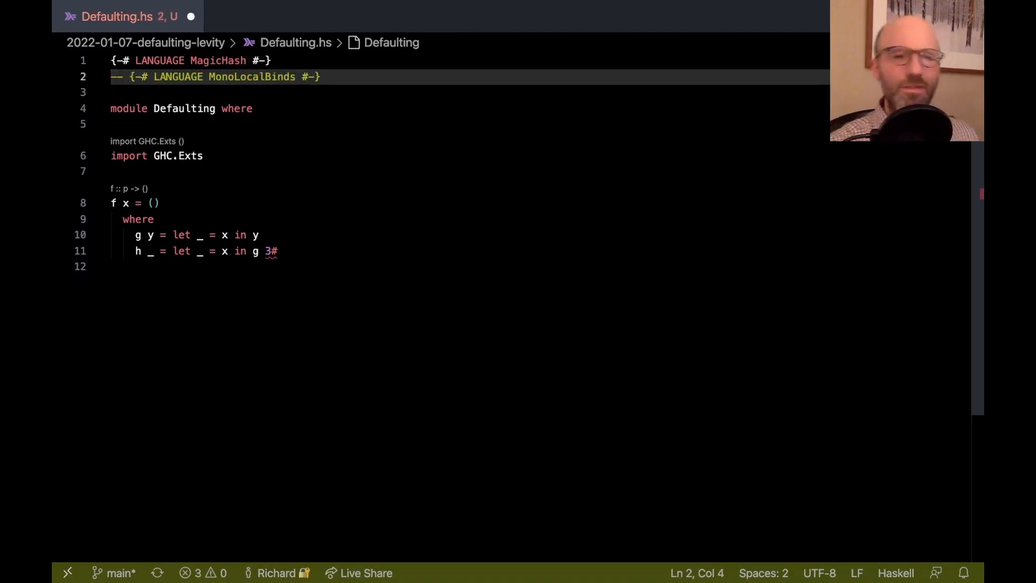